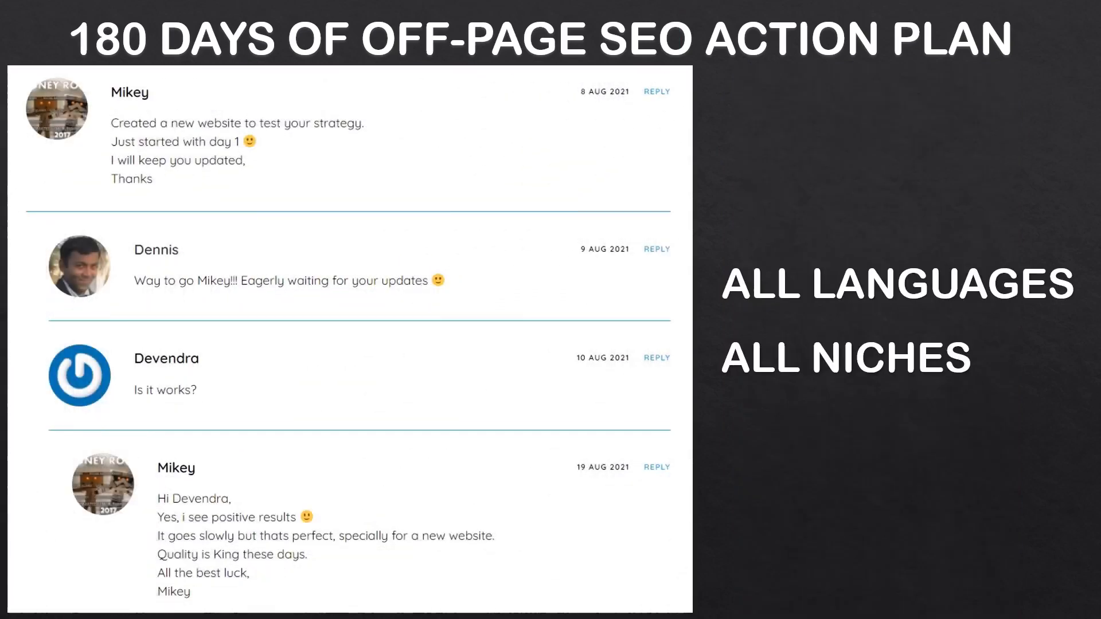
Move past the 180 Days SEO comments slide to the buddypress.org homepage.
{"action": "scroll", "scroll_direction": "down", "scroll_amount": 3}
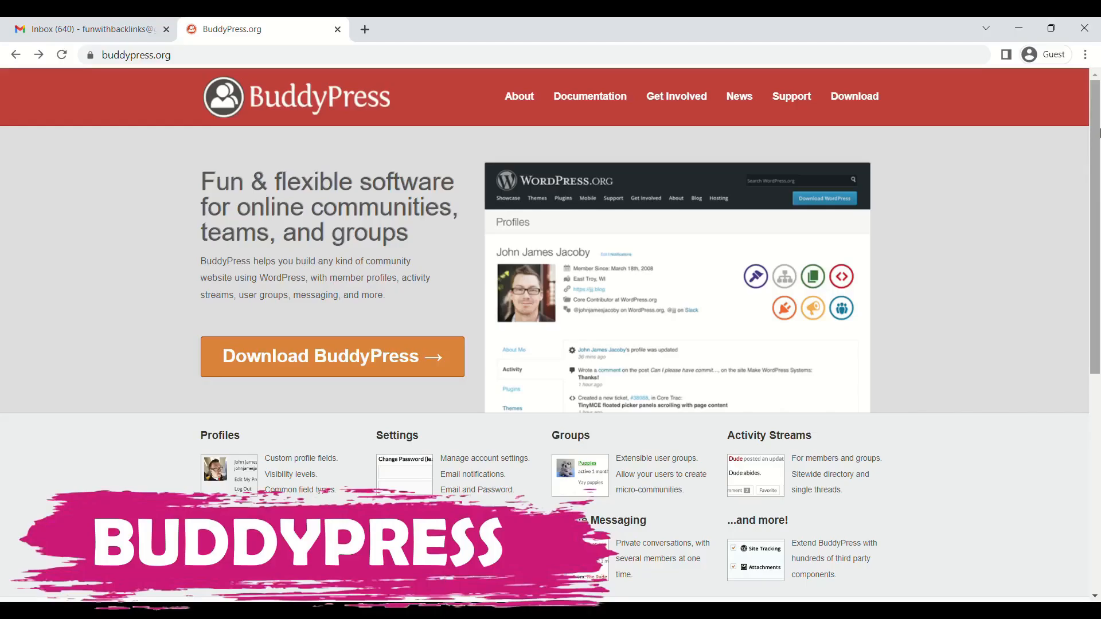
Register a WordPress.org account with username, email and accepted Privacy Policy, then set its password.
{"action": "left_click", "coordinate": [519, 96]}
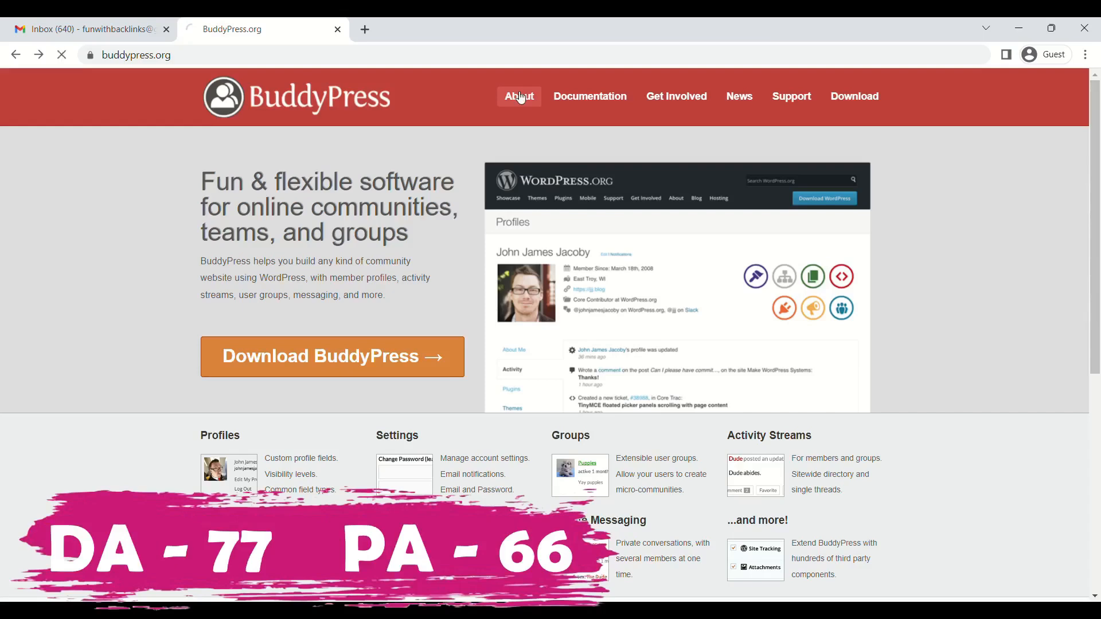
{"action": "left_click", "coordinate": [519, 96]}
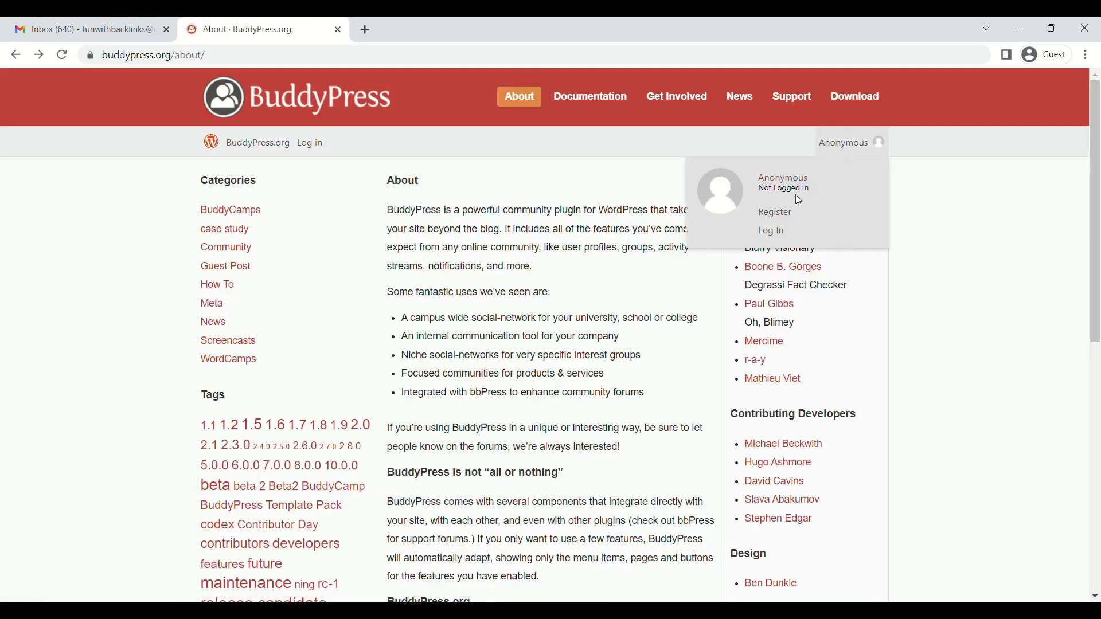
{"action": "left_click", "coordinate": [774, 212]}
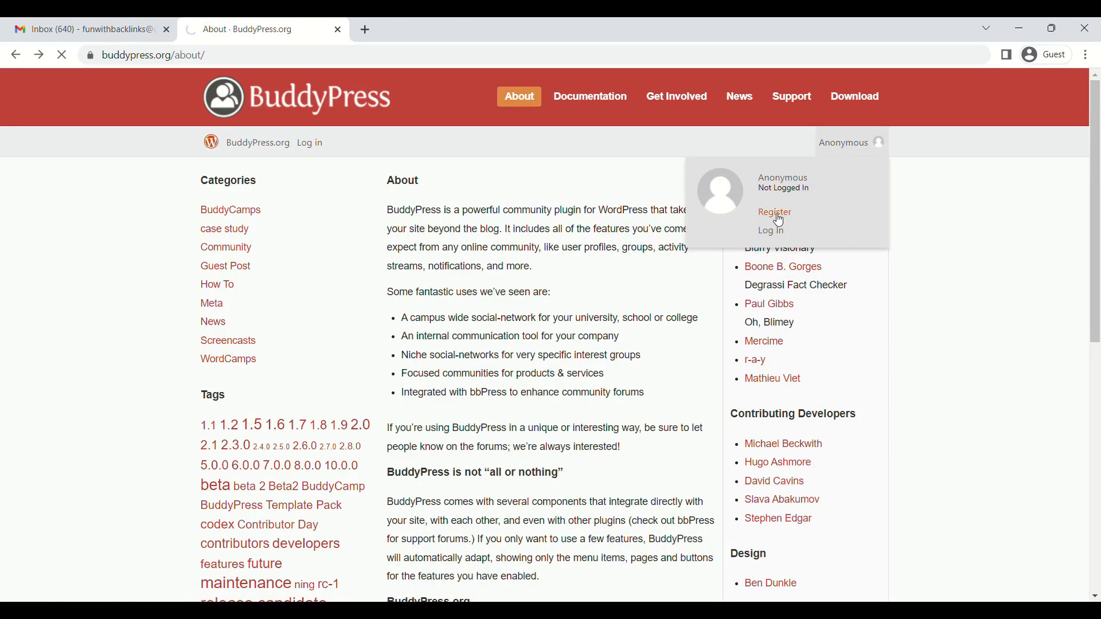
{"action": "left_click", "coordinate": [774, 212]}
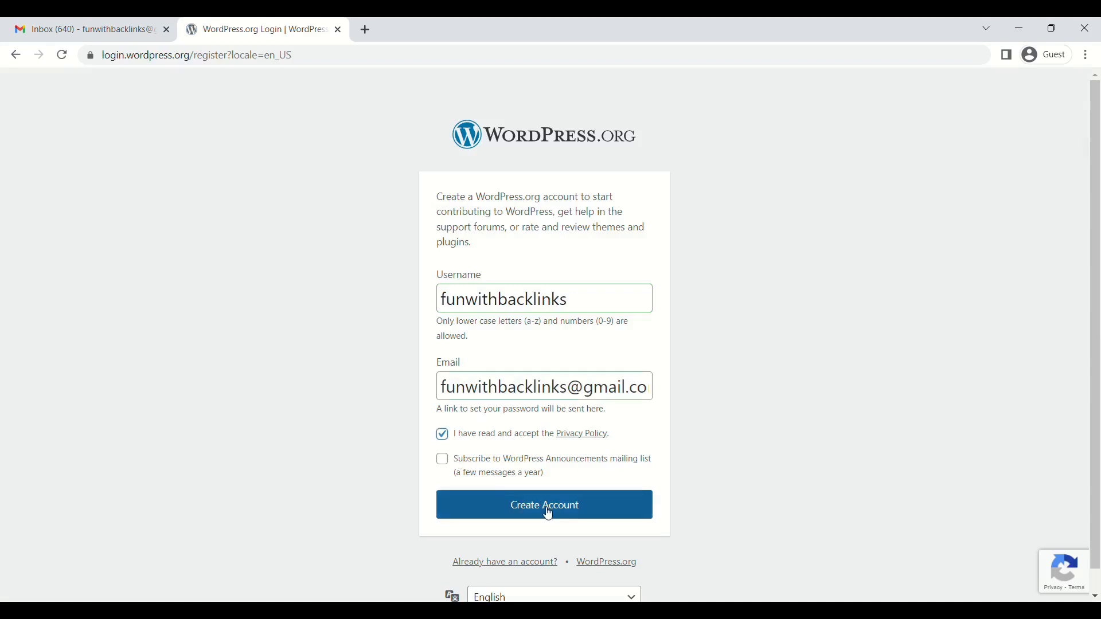
{"action": "left_click", "coordinate": [547, 508]}
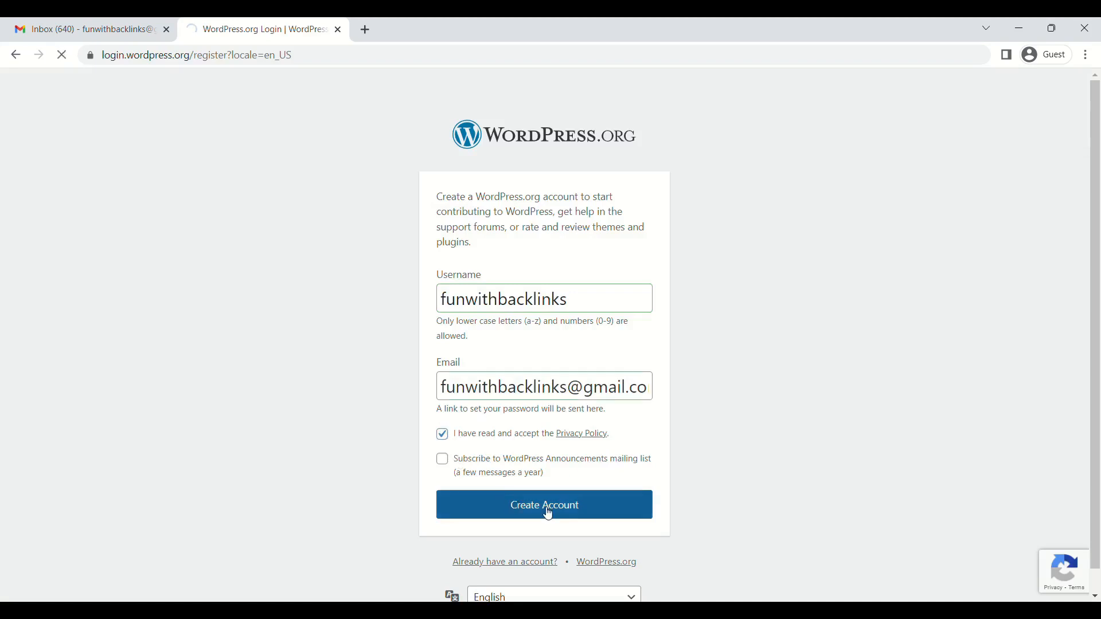
{"action": "left_click", "coordinate": [544, 504]}
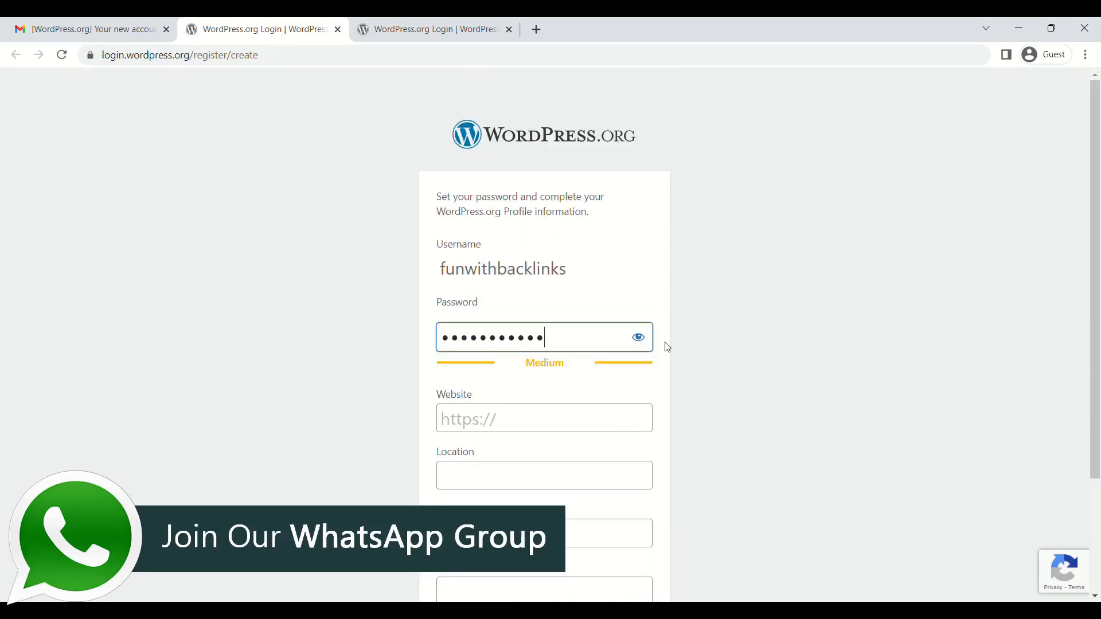
{"action": "scroll", "scroll_direction": "down", "scroll_amount": 3}
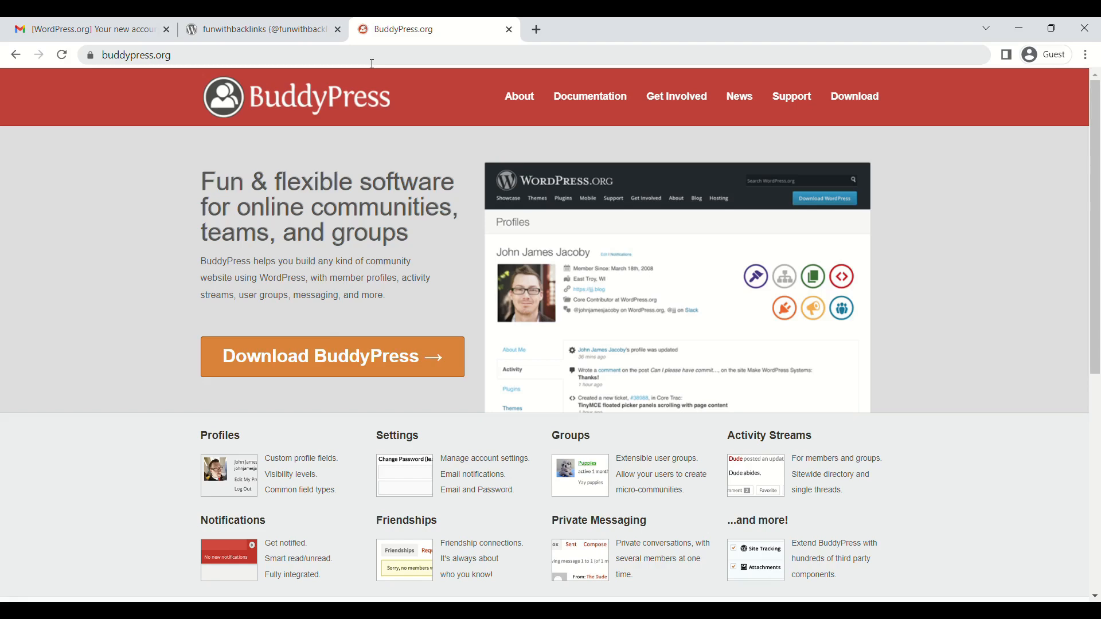
Sign in to BuddyPress with the newly created WordPress.org account.
{"action": "left_click", "coordinate": [518, 96]}
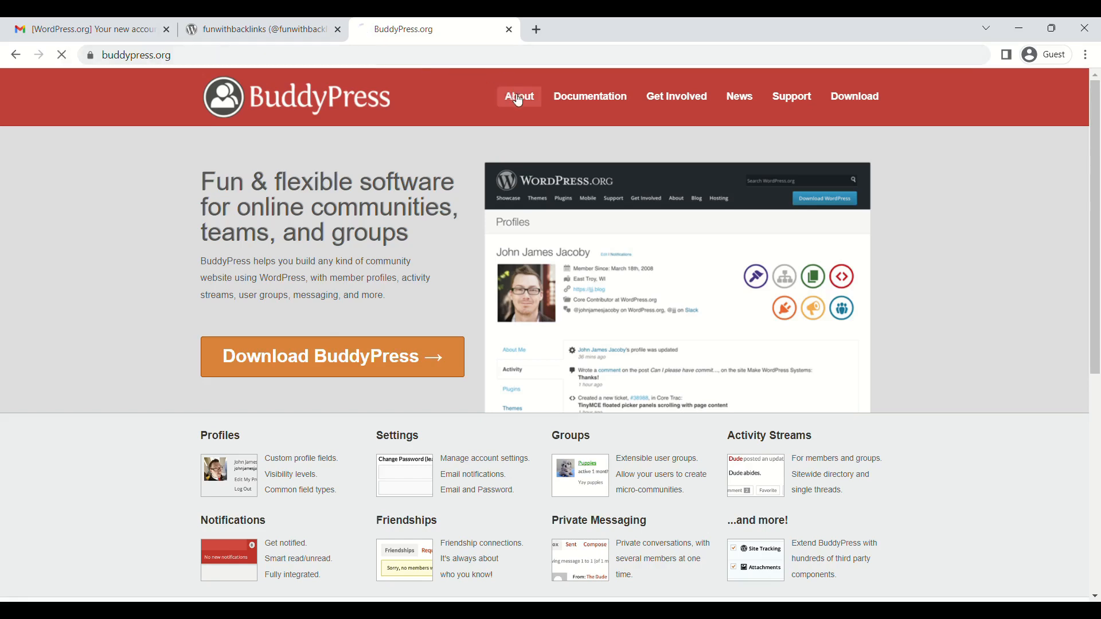
{"action": "left_click", "coordinate": [519, 97]}
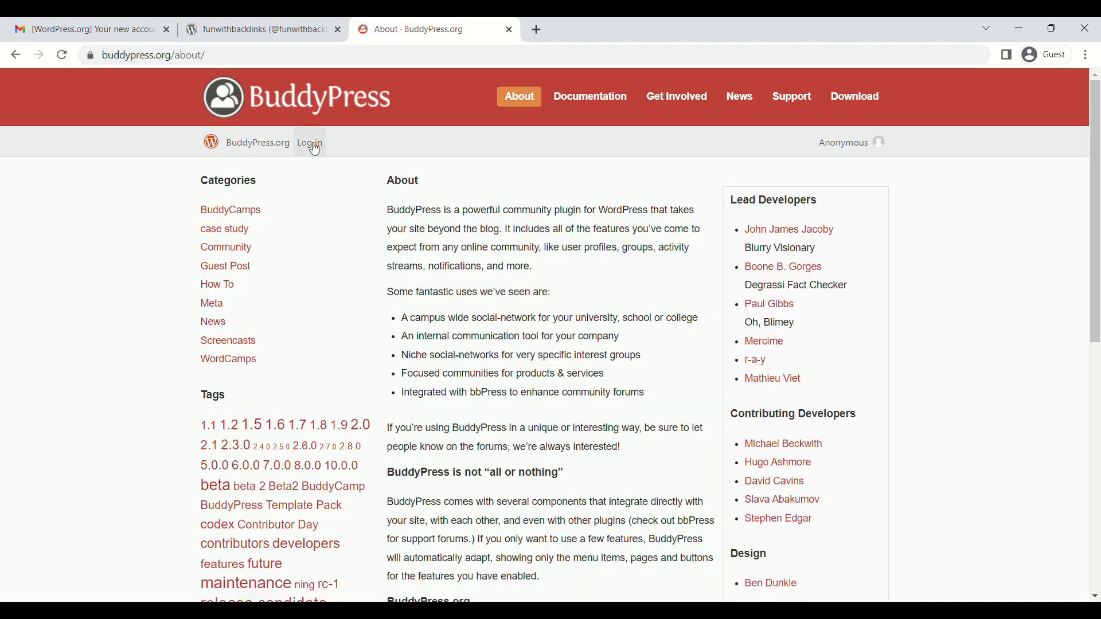
{"action": "left_click", "coordinate": [309, 143]}
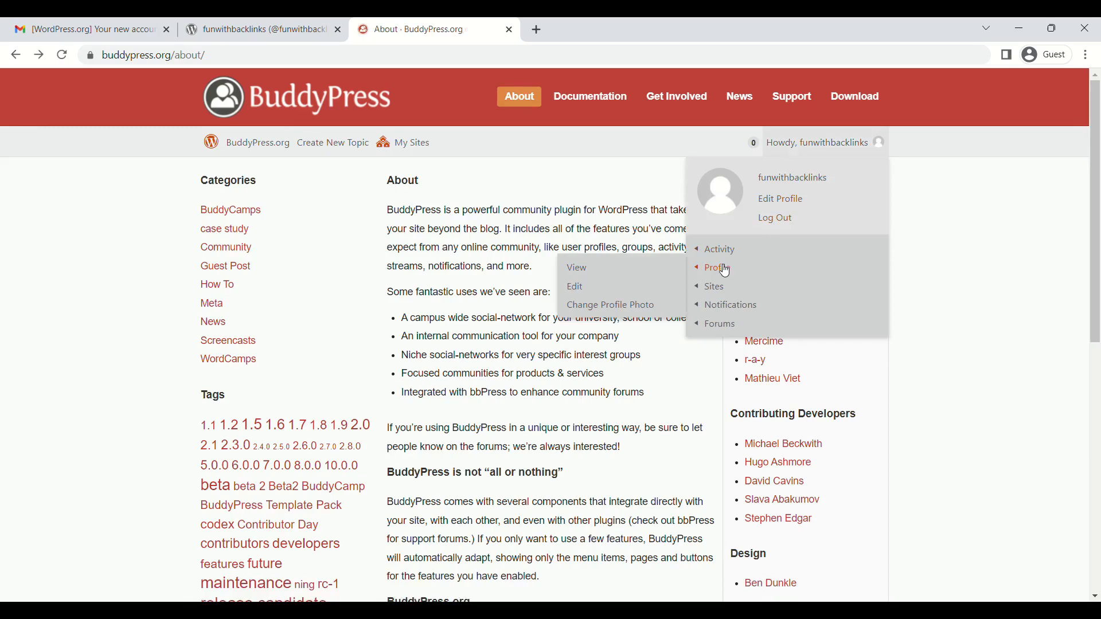
View your own member profile from the Howdy menu and start editing it.
{"action": "left_click", "coordinate": [576, 267]}
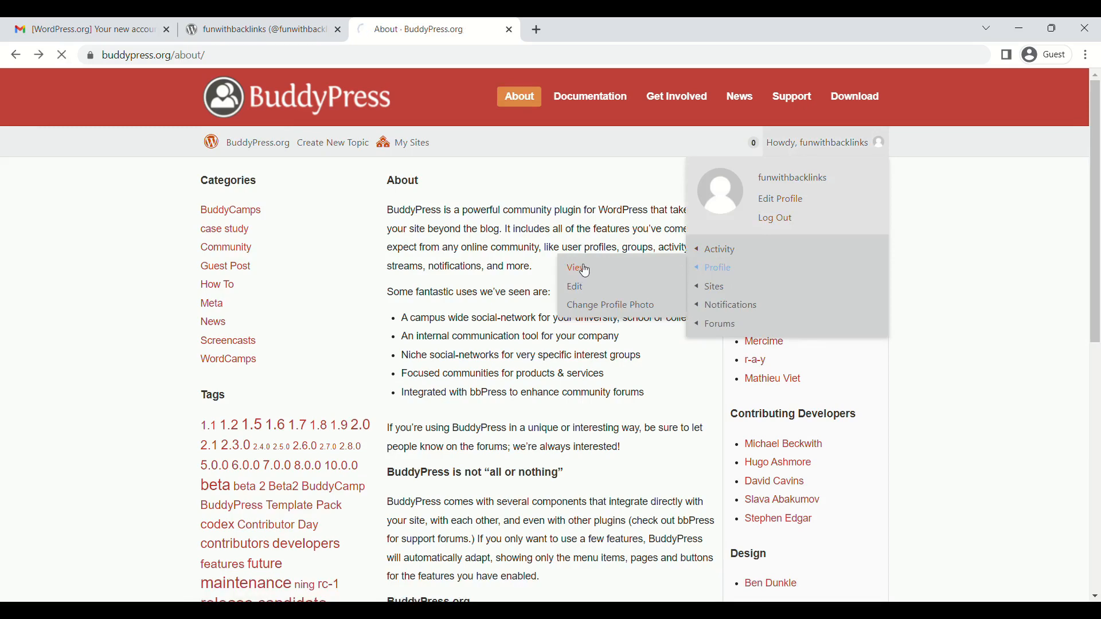
{"action": "left_click", "coordinate": [575, 267]}
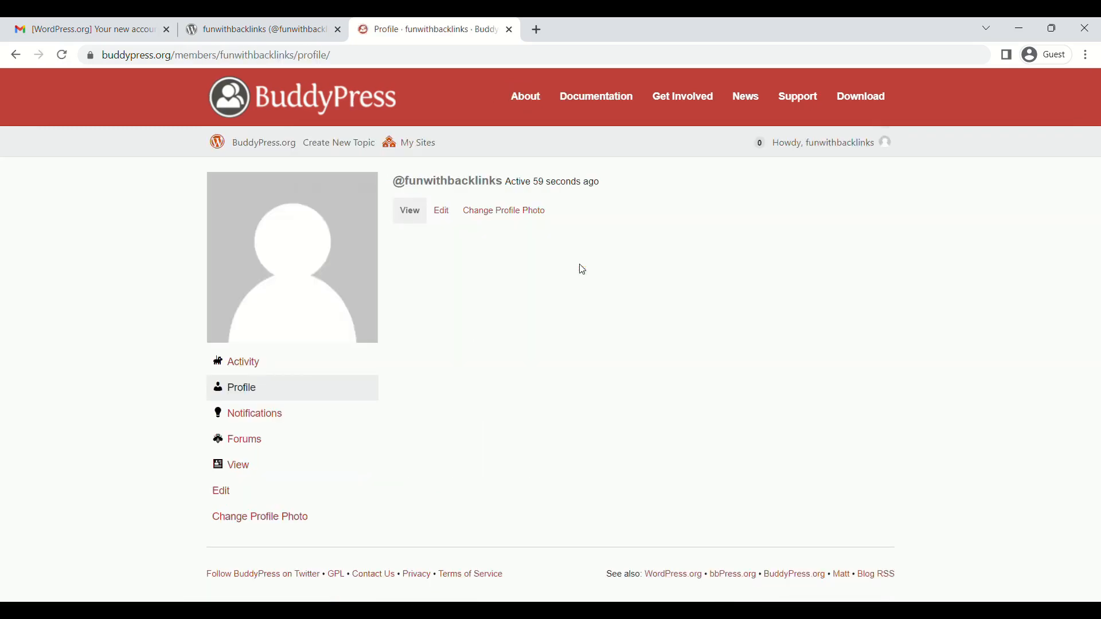
{"action": "left_click", "coordinate": [441, 211]}
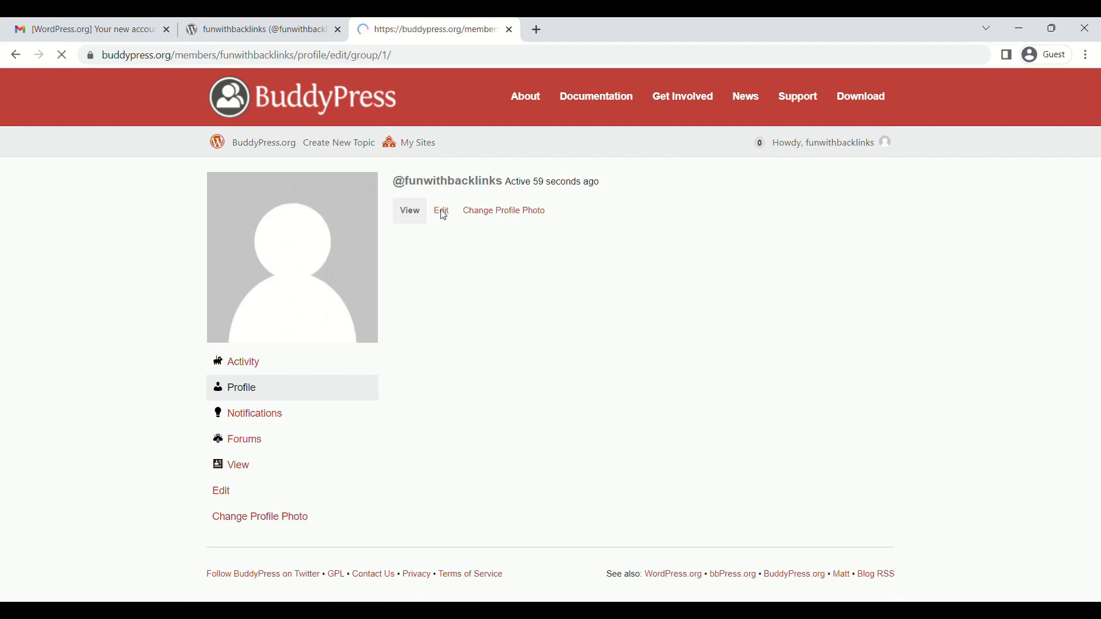
Fill About Me with the SEO paragraph containing an <a href> link and save the profile changes.
{"action": "left_click", "coordinate": [441, 211]}
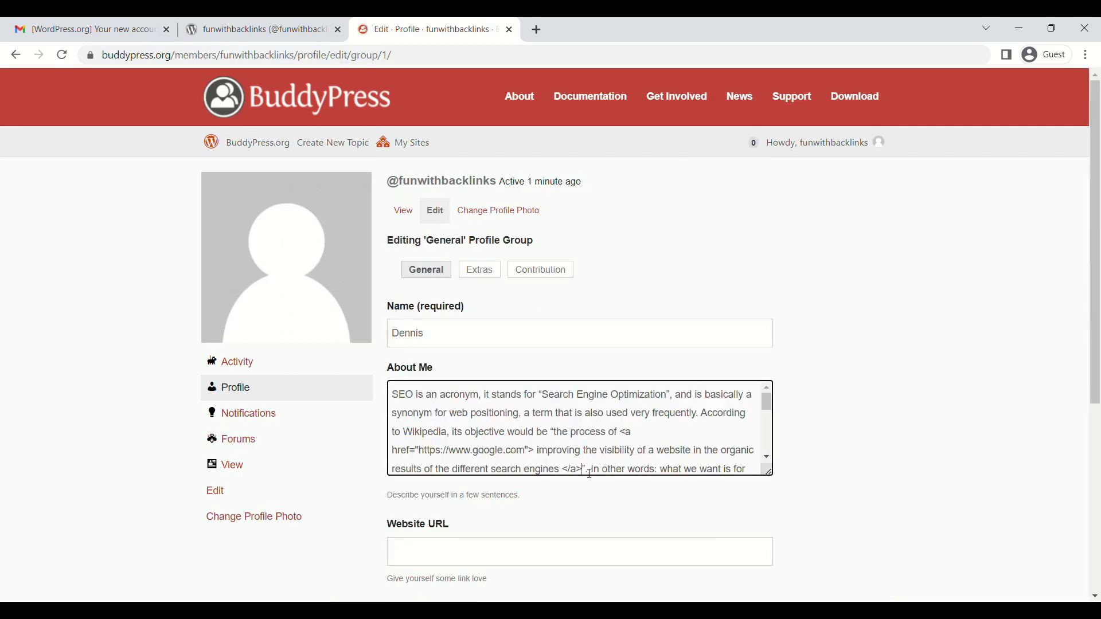
{"action": "left_click_drag", "start_coordinate": [618, 413], "coordinate": [581, 450]}
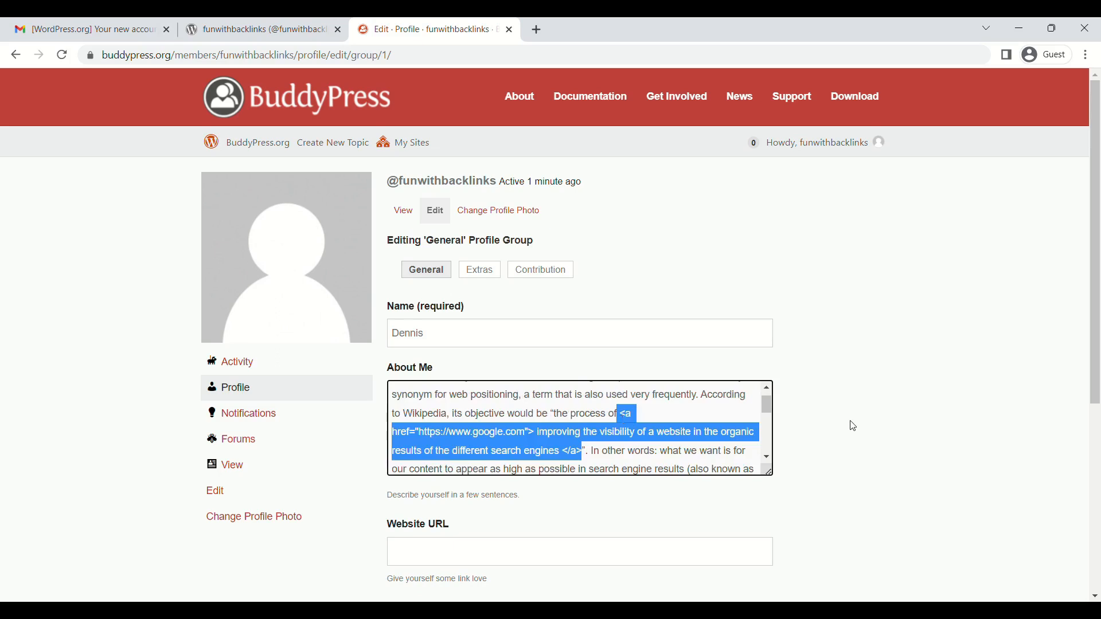
{"action": "scroll", "scroll_direction": "down", "scroll_amount": 3}
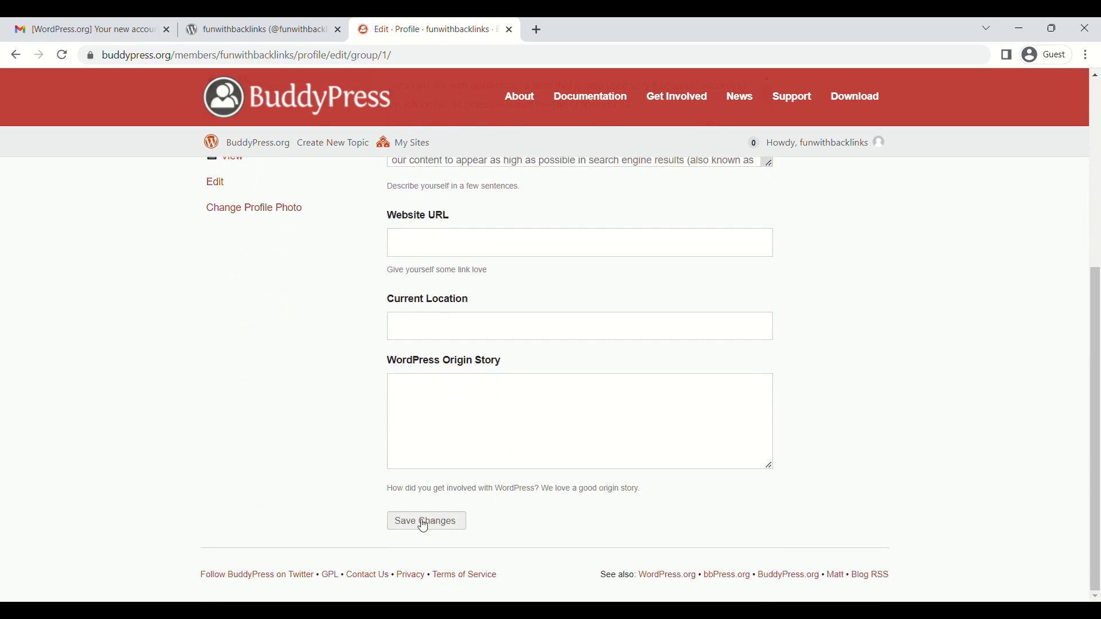
{"action": "left_click", "coordinate": [426, 521]}
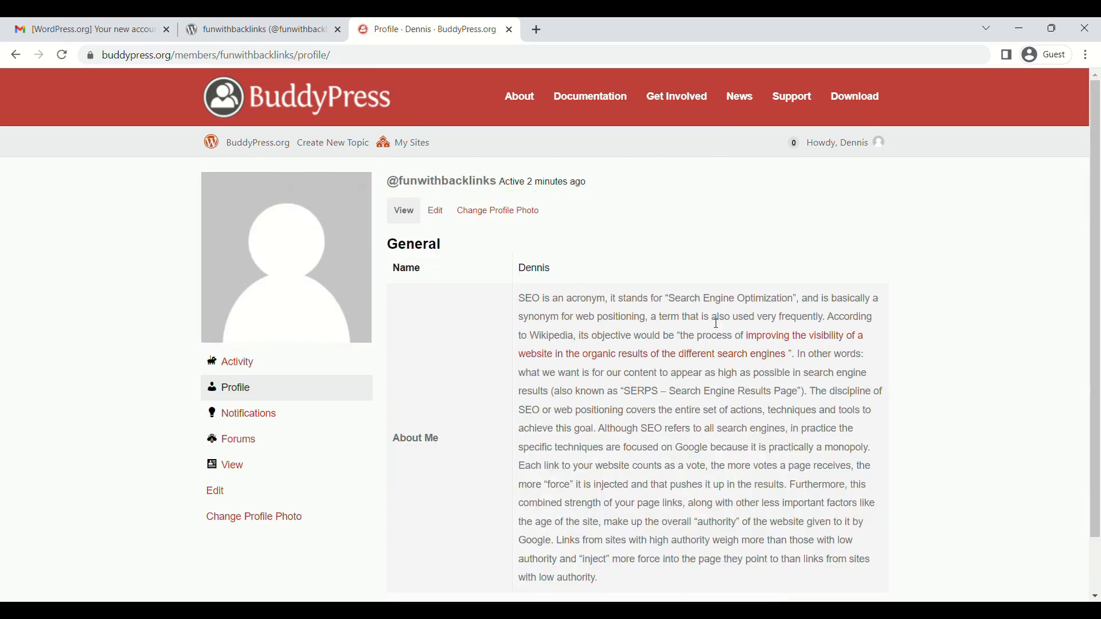
{"action": "mouse_move", "coordinate": [781, 337]}
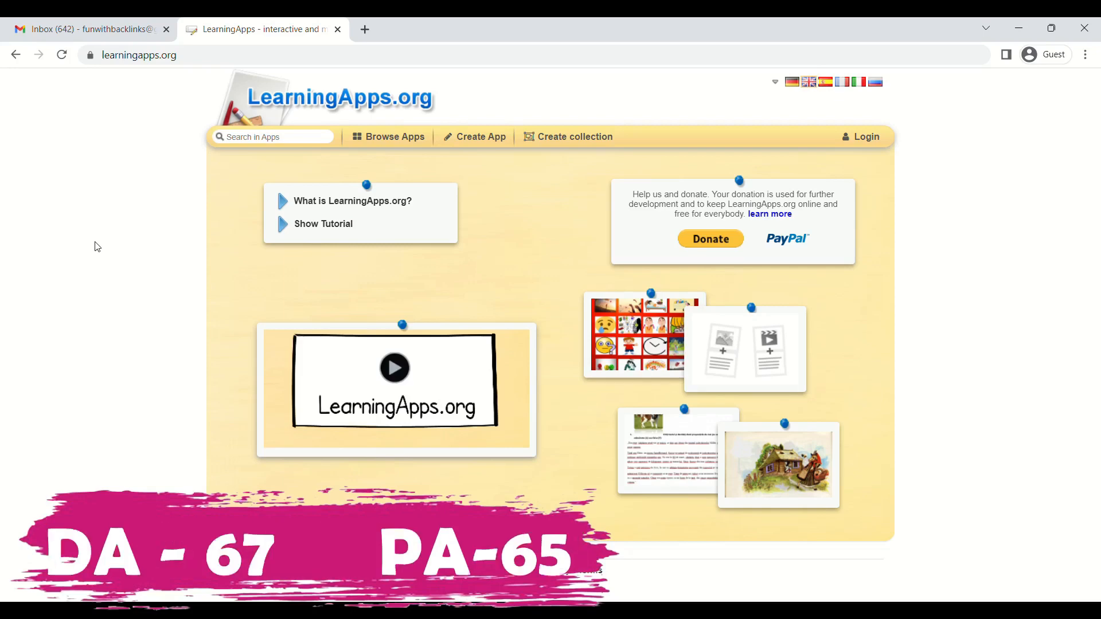
Register the LearningApps.org account funwithbacklinks and head to creating a collection.
{"action": "left_click", "coordinate": [866, 136]}
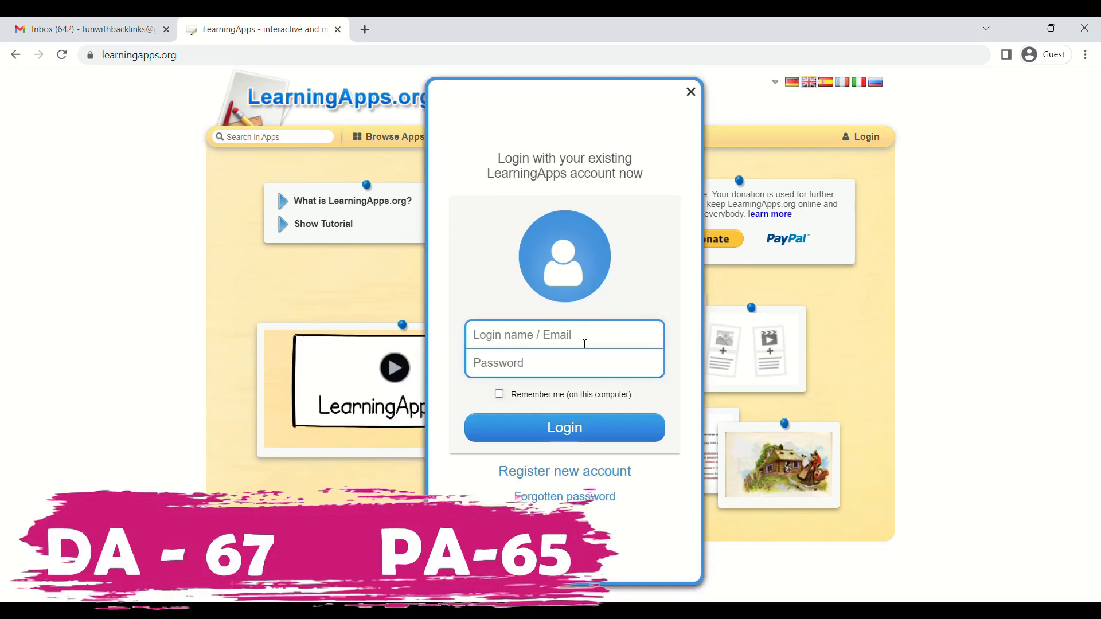
{"action": "left_click", "coordinate": [564, 472]}
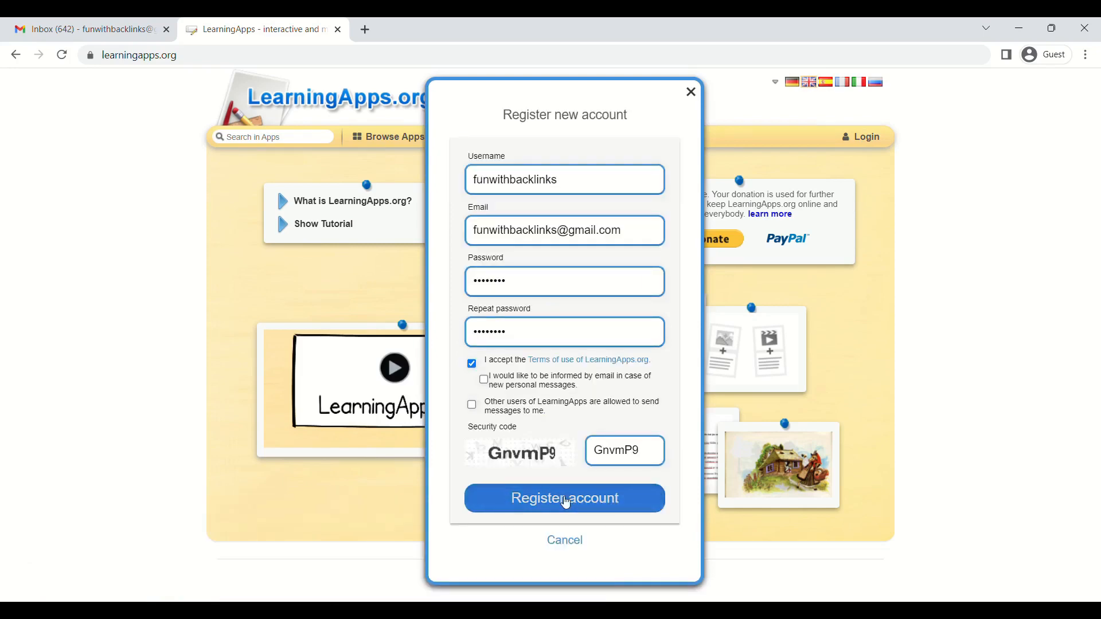
{"action": "left_click", "coordinate": [564, 498]}
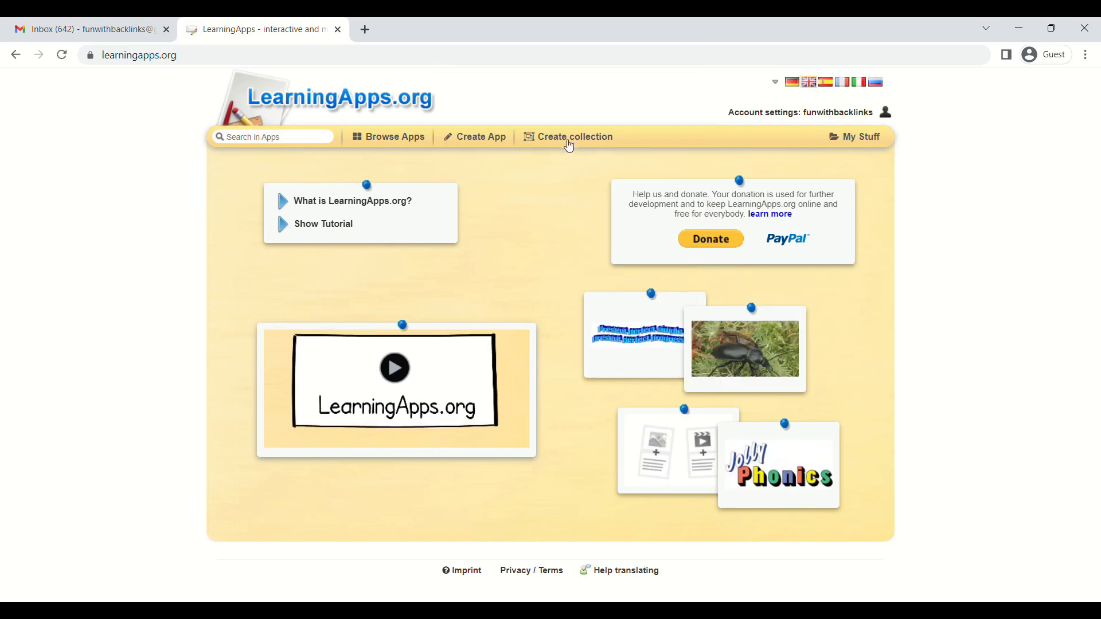
{"action": "left_click", "coordinate": [573, 137]}
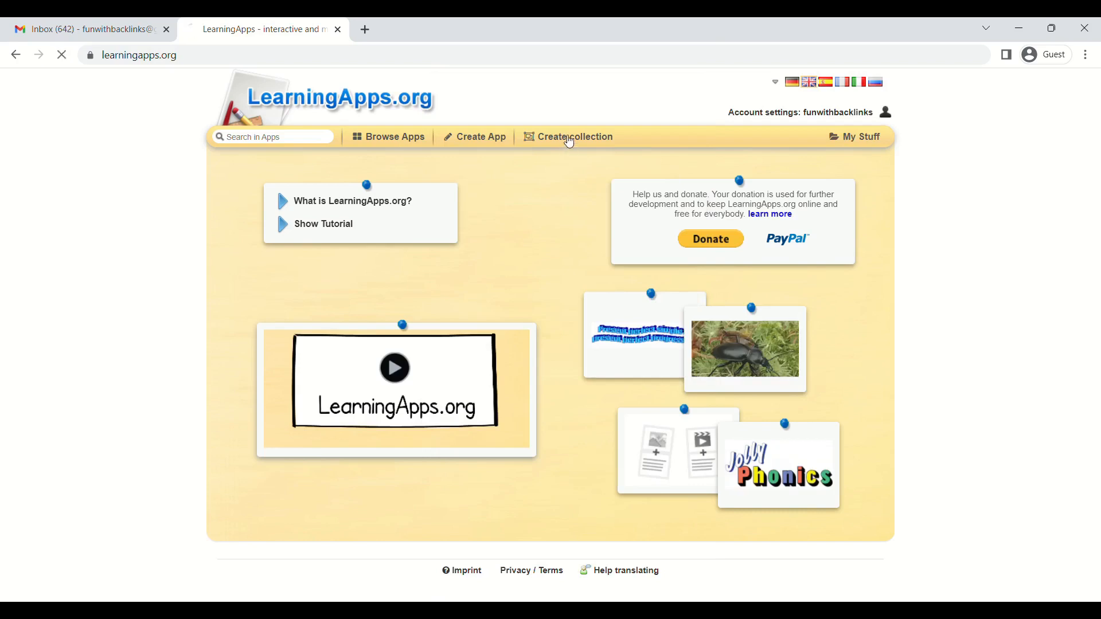
Create collection FWB with an SEO description linking a phrase to Google and save it.
{"action": "left_click", "coordinate": [574, 136]}
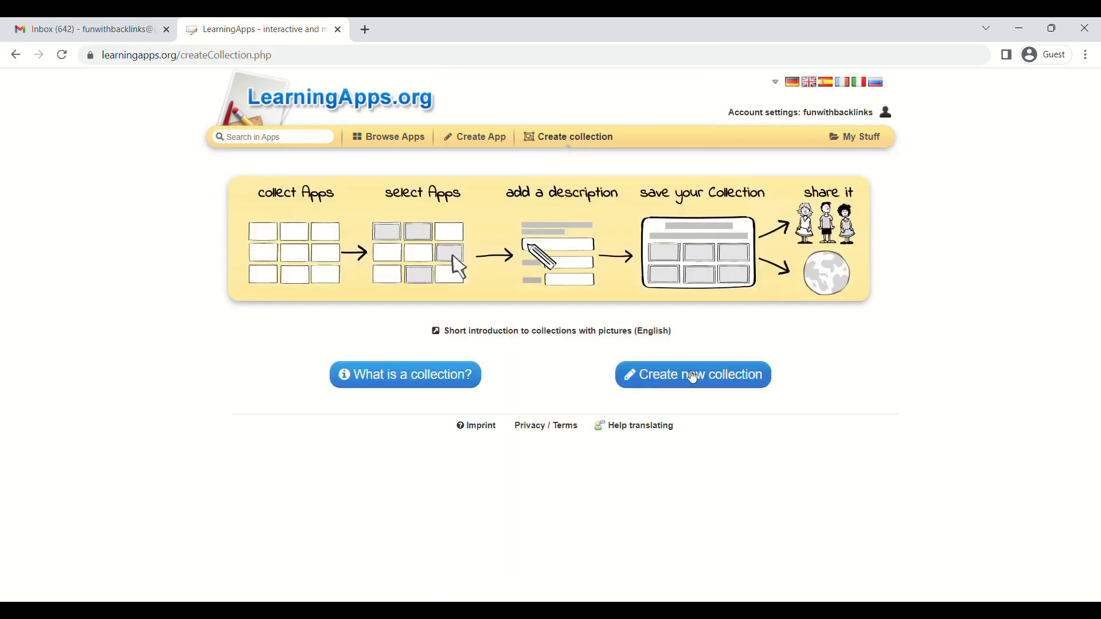
{"action": "left_click", "coordinate": [693, 374]}
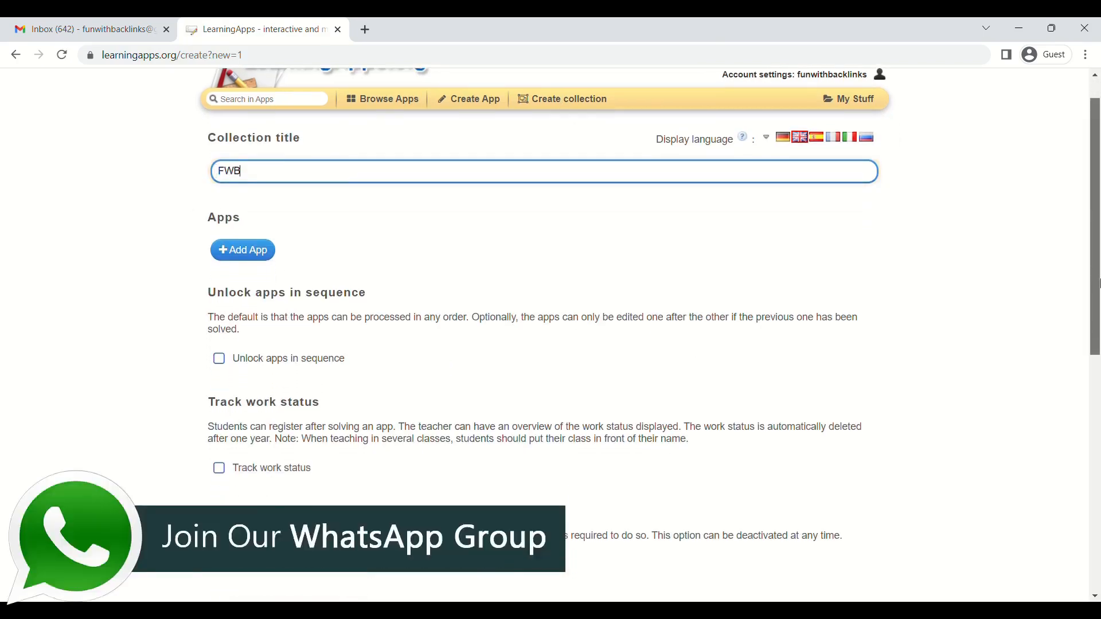
{"action": "scroll", "scroll_direction": "down", "scroll_amount": 3}
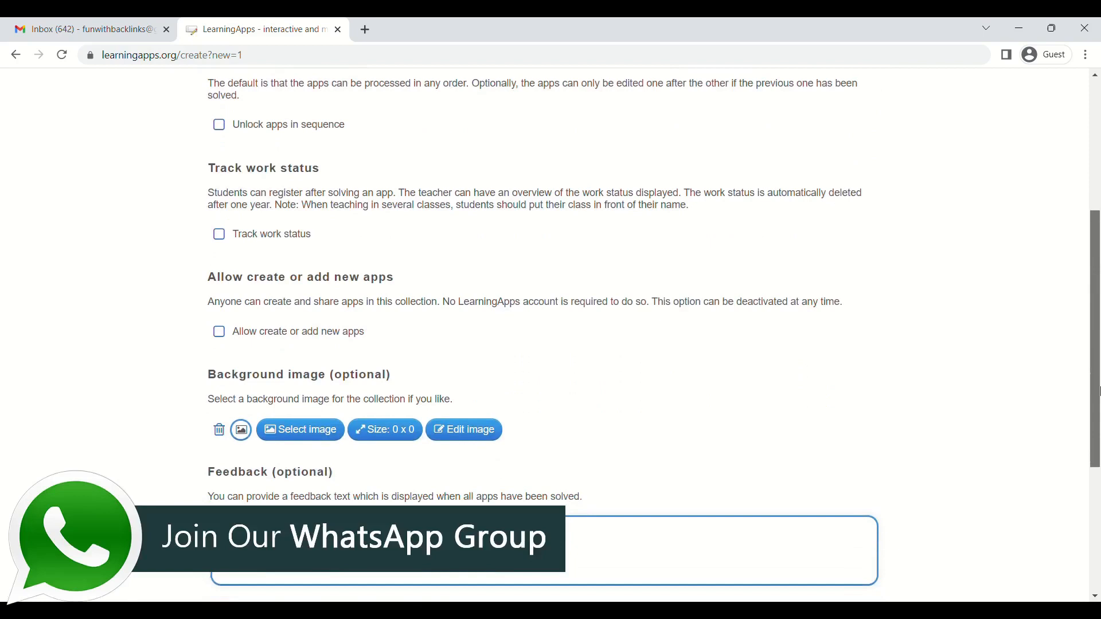
{"action": "scroll", "scroll_direction": "down", "scroll_amount": 3}
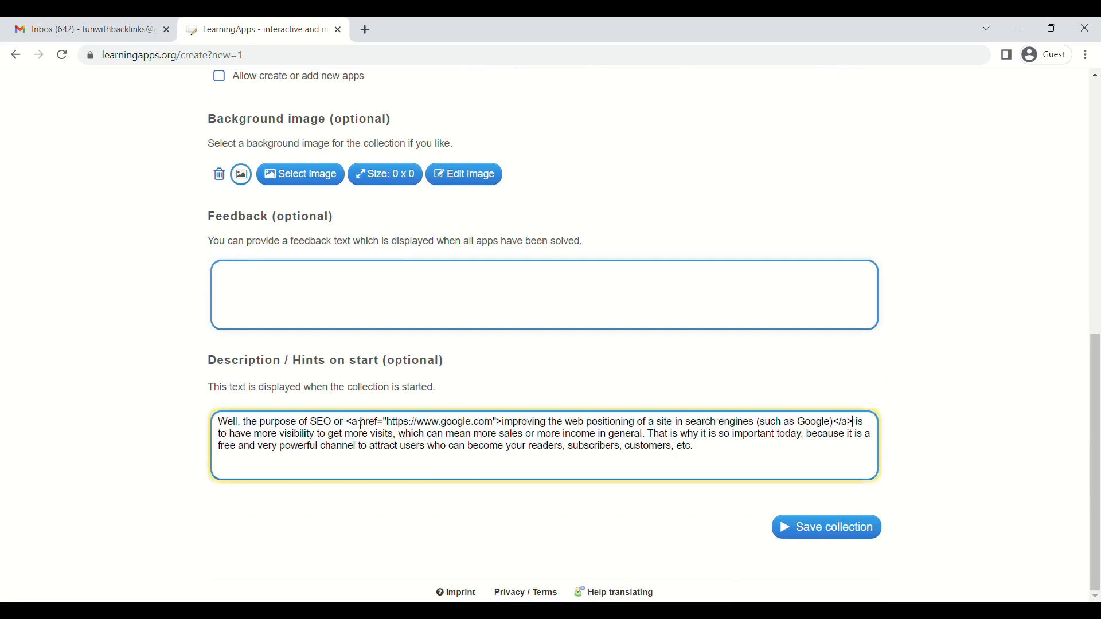
{"action": "left_click", "coordinate": [826, 527]}
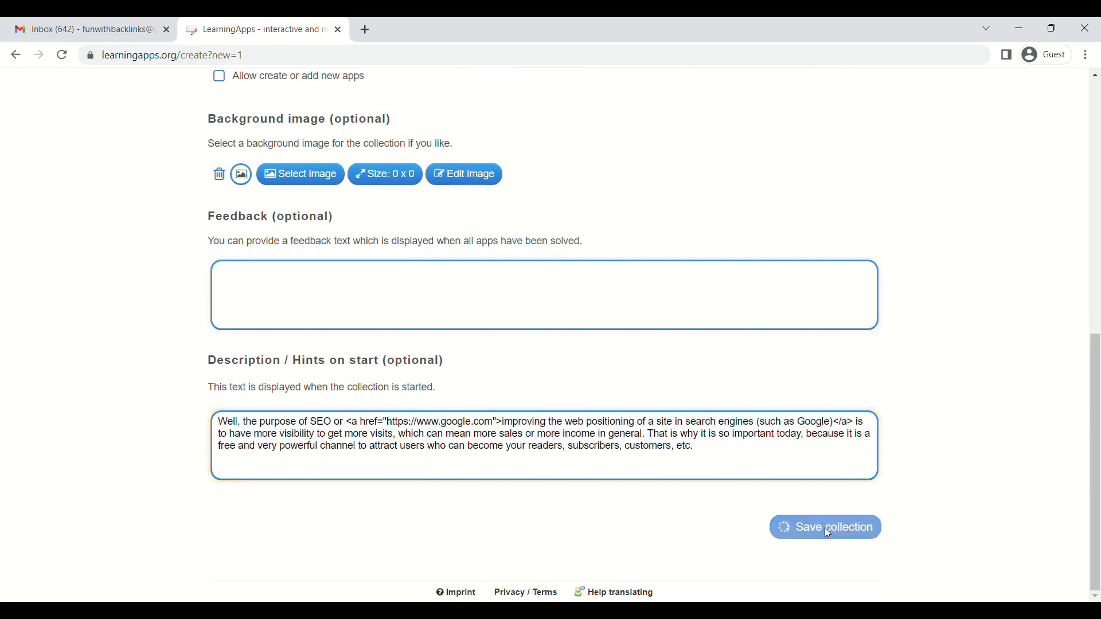
{"action": "left_click", "coordinate": [825, 527]}
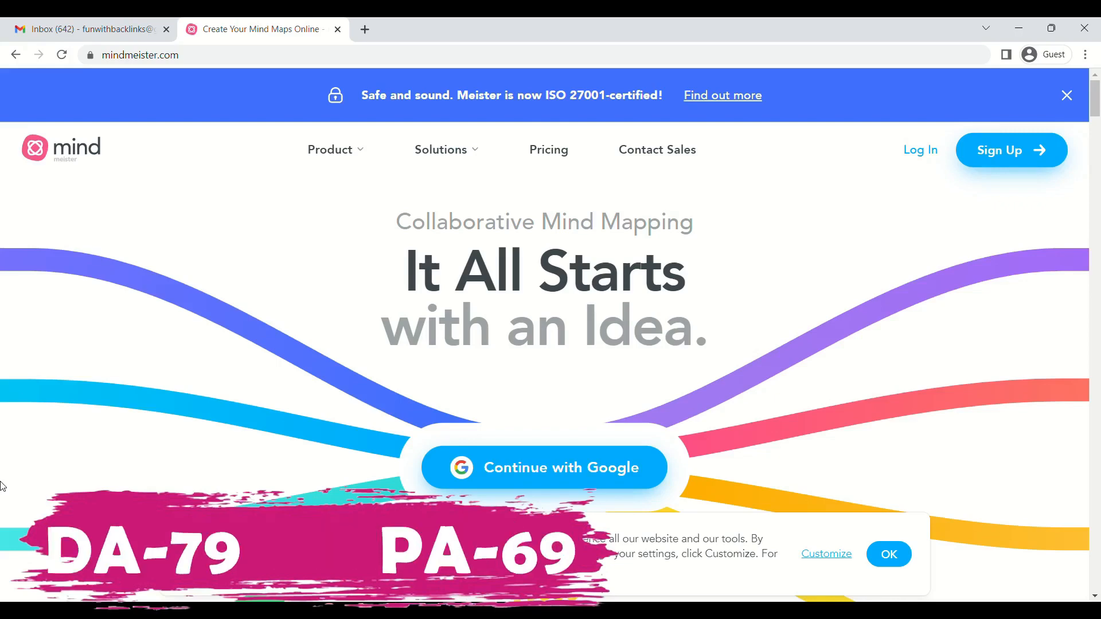
Sign up for a MindMeister account and skip the team setup.
{"action": "left_click", "coordinate": [1010, 150]}
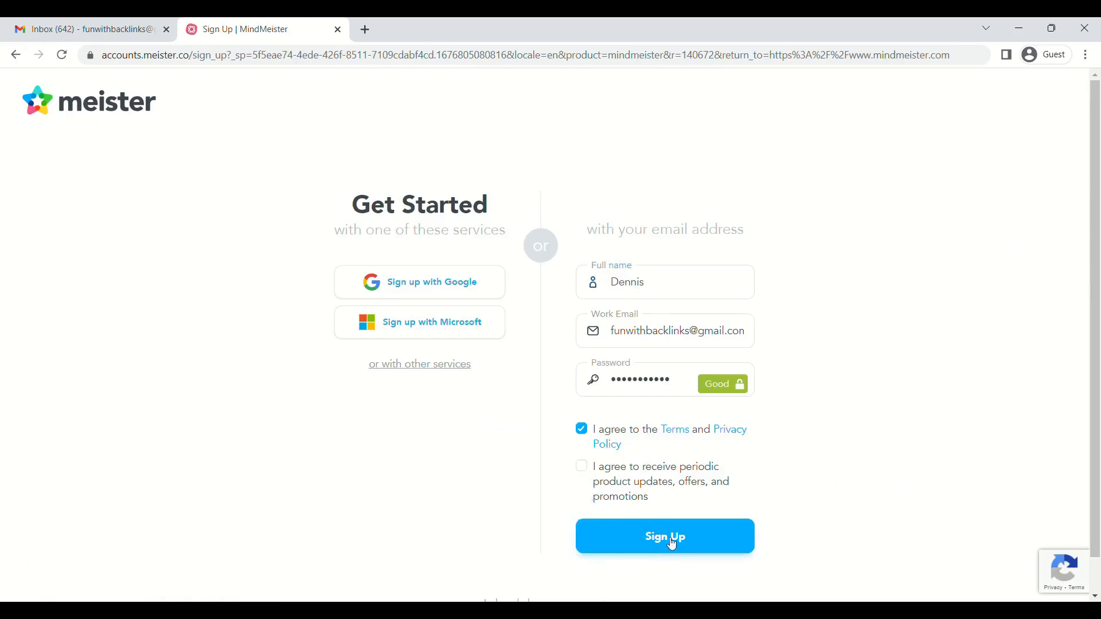
{"action": "left_click", "coordinate": [665, 536]}
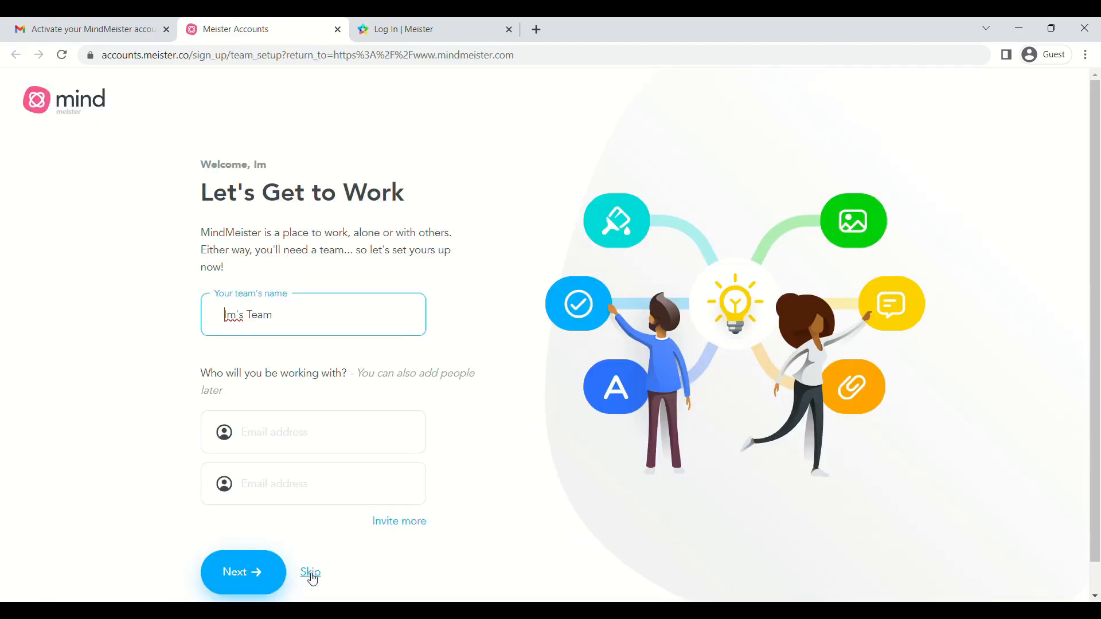
{"action": "left_click", "coordinate": [310, 572]}
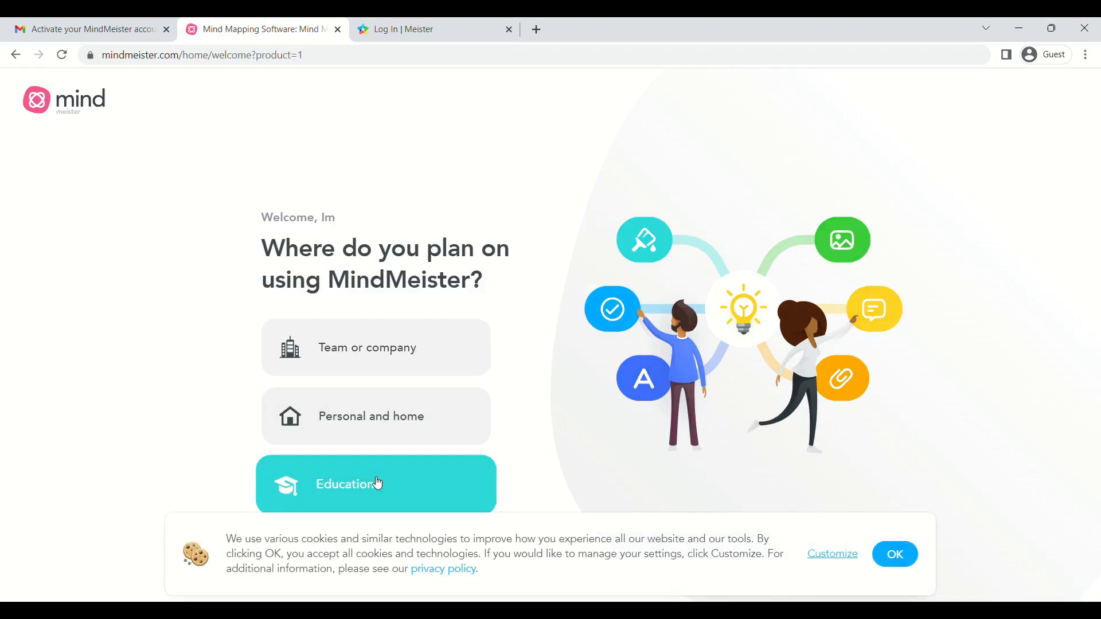
Answer onboarding with Education, role and institution, and Organize information as the main use.
{"action": "left_click", "coordinate": [376, 484]}
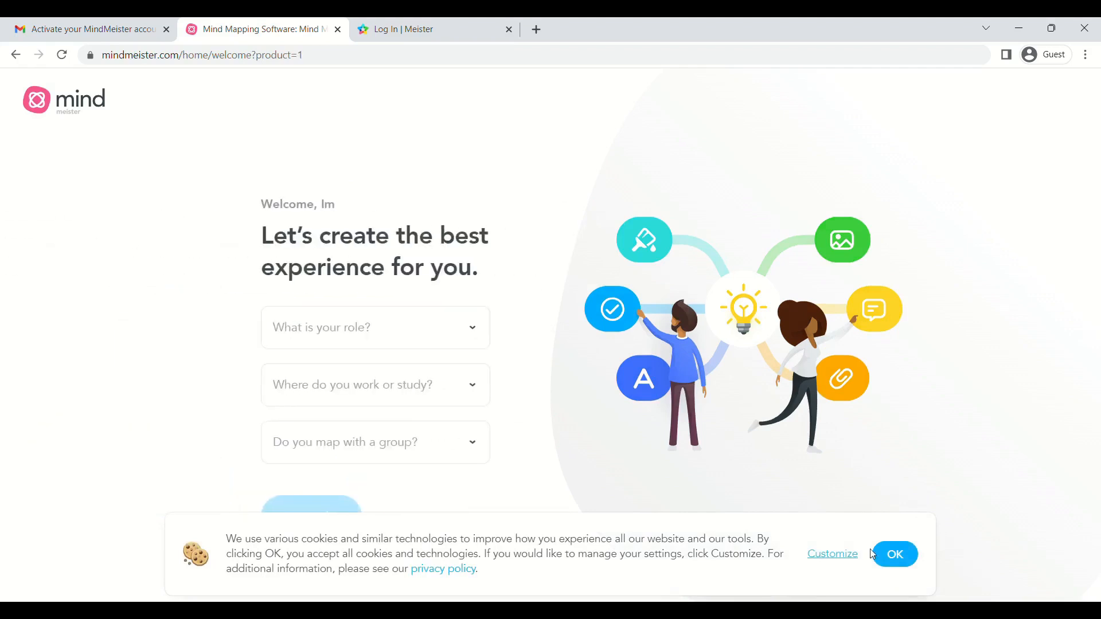
{"action": "left_click", "coordinate": [895, 554]}
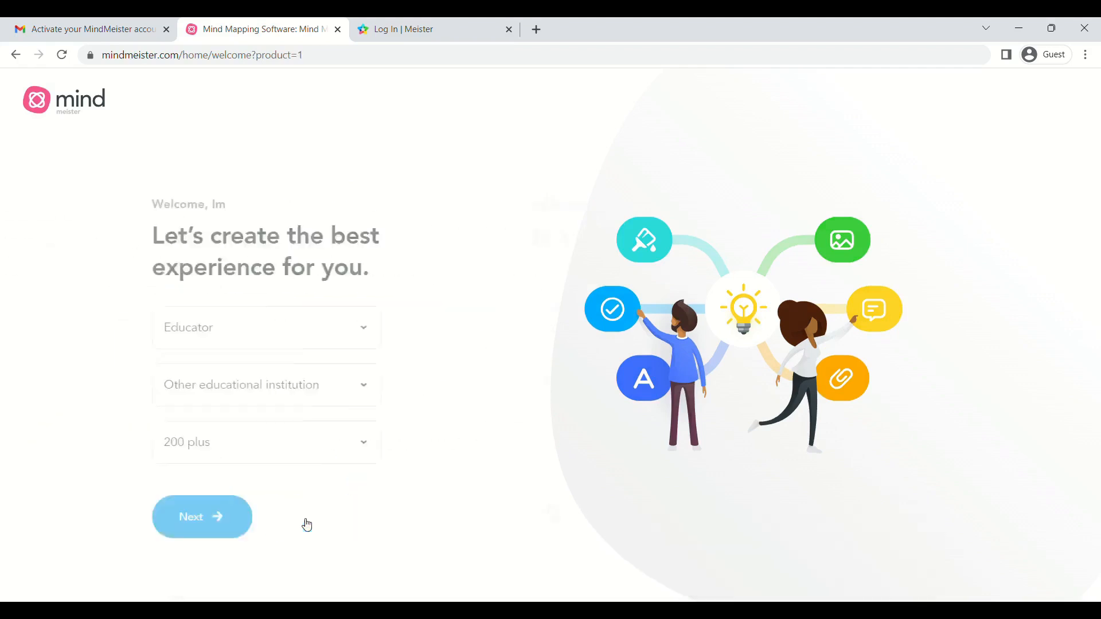
{"action": "left_click", "coordinate": [202, 516]}
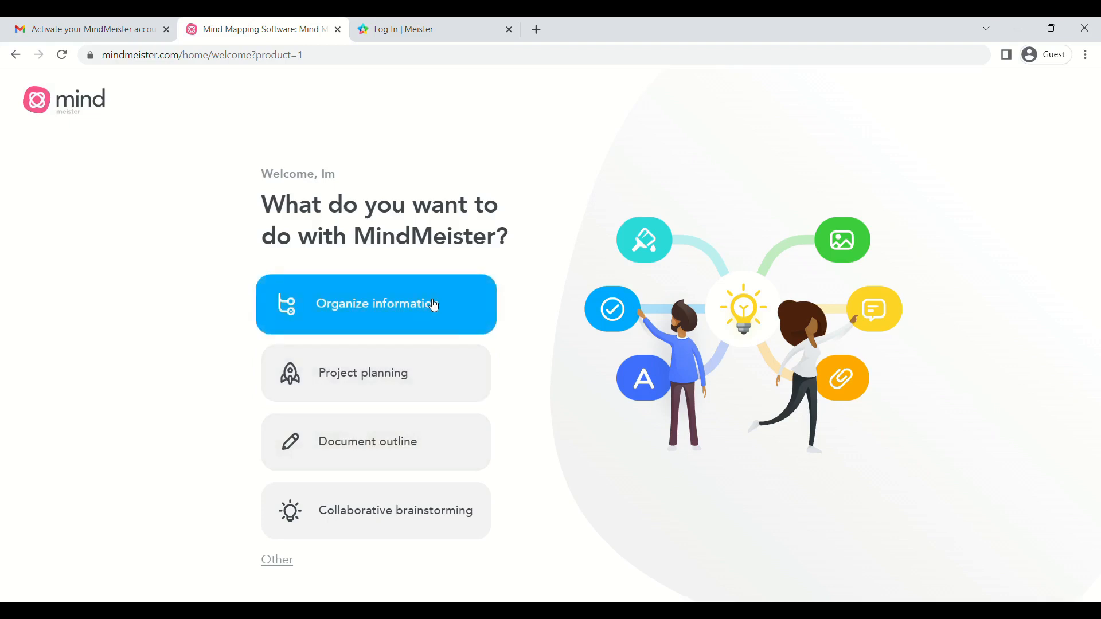
{"action": "left_click", "coordinate": [375, 304]}
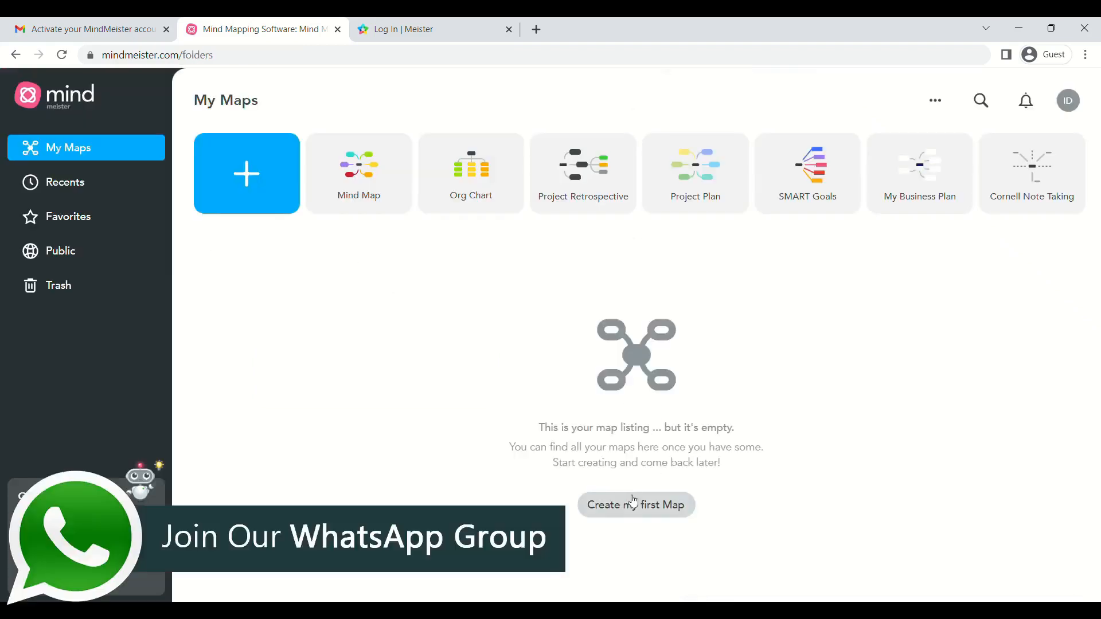
Create the first map with an Off-Page SEO topic linking 'search engines', then go to the Account profile.
{"action": "left_click", "coordinate": [636, 505]}
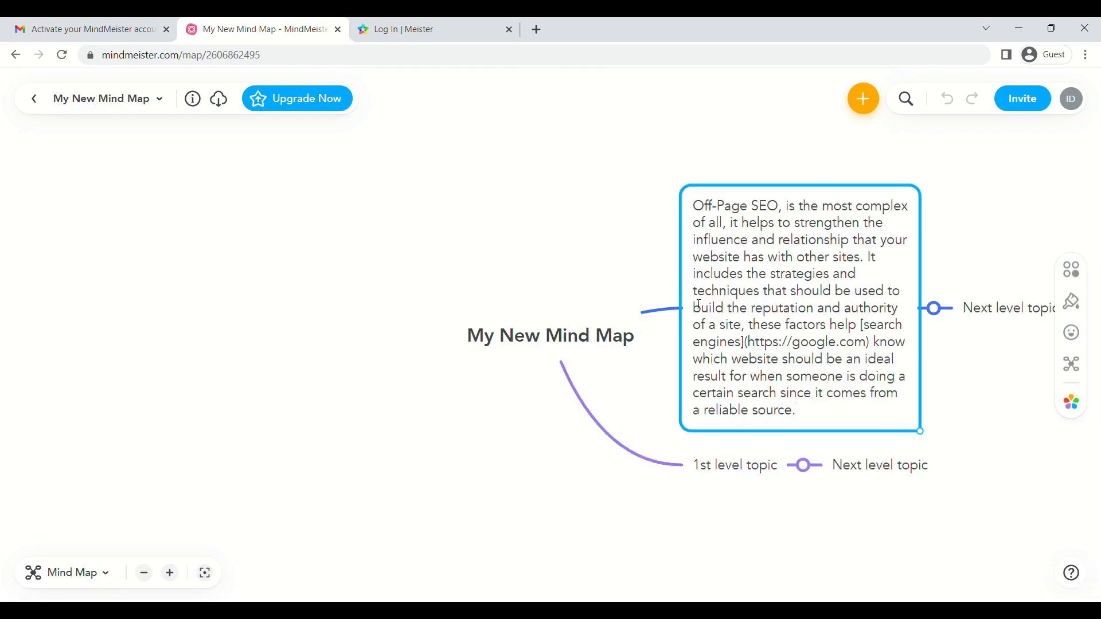
{"action": "left_click_drag", "start_coordinate": [858, 325], "coordinate": [868, 342]}
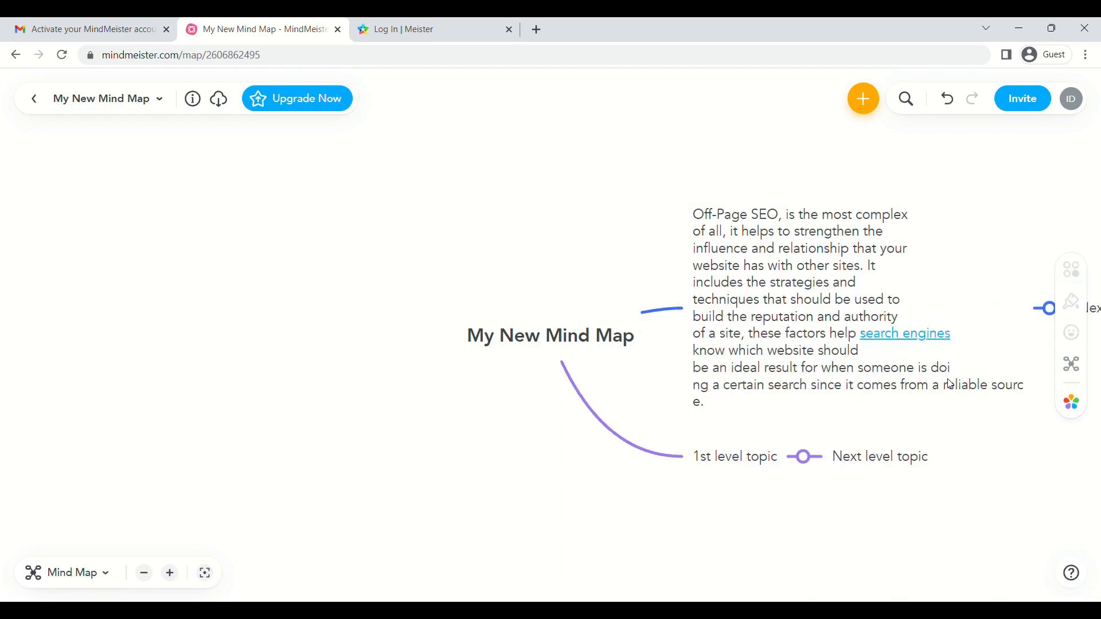
{"action": "mouse_move", "coordinate": [929, 337]}
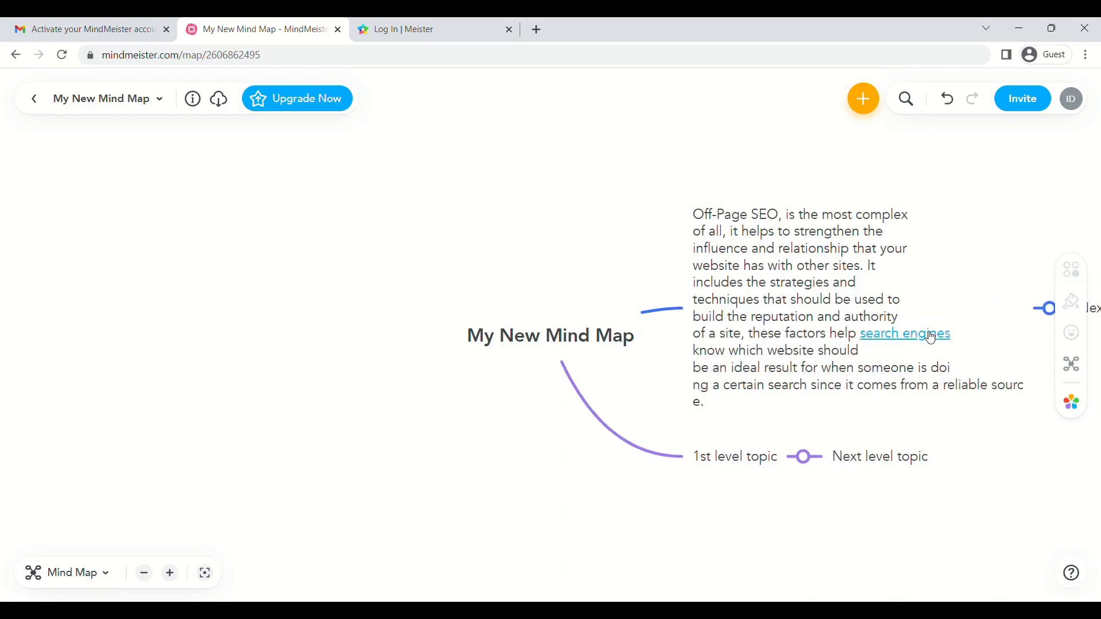
{"action": "left_click", "coordinate": [1070, 98]}
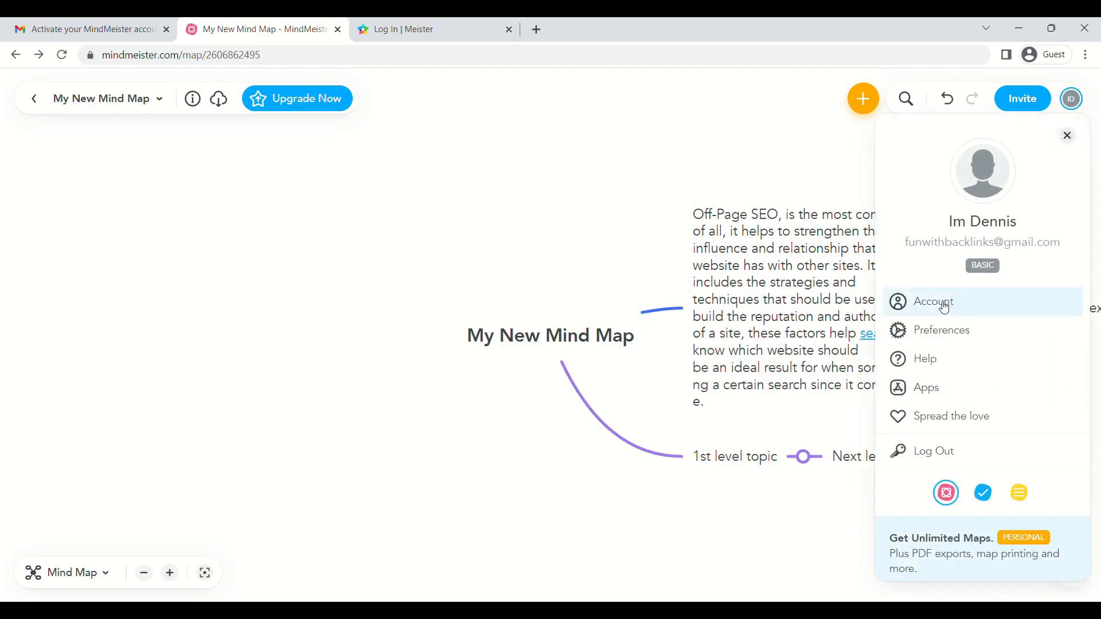
{"action": "left_click", "coordinate": [933, 301]}
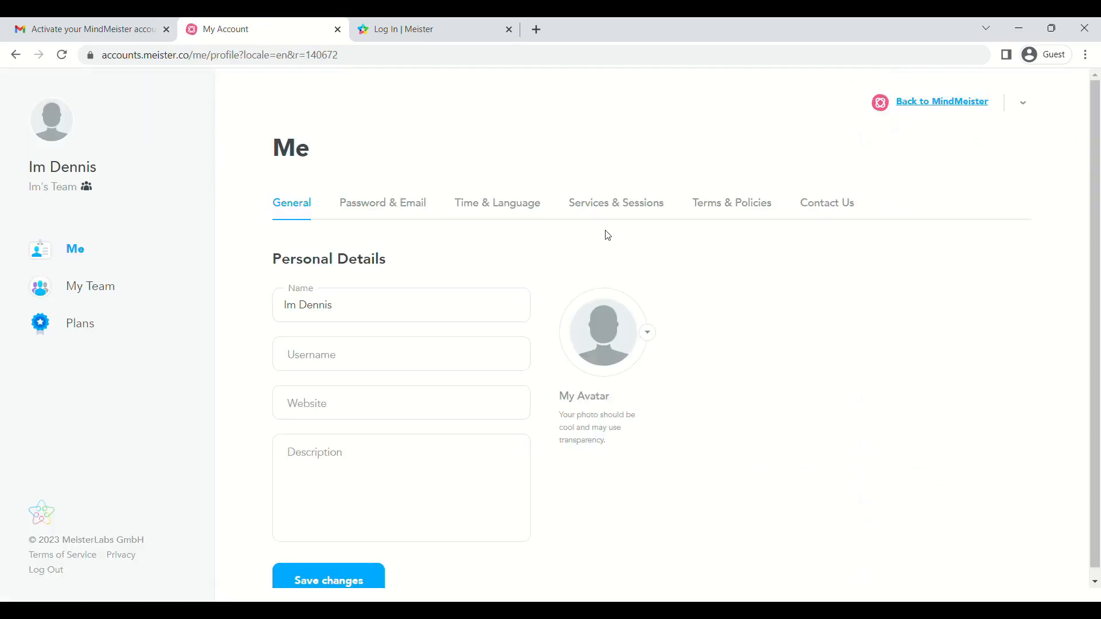
Enable a Can view share link for My New Mind Map and open the shared map.
{"action": "left_click", "coordinate": [941, 101]}
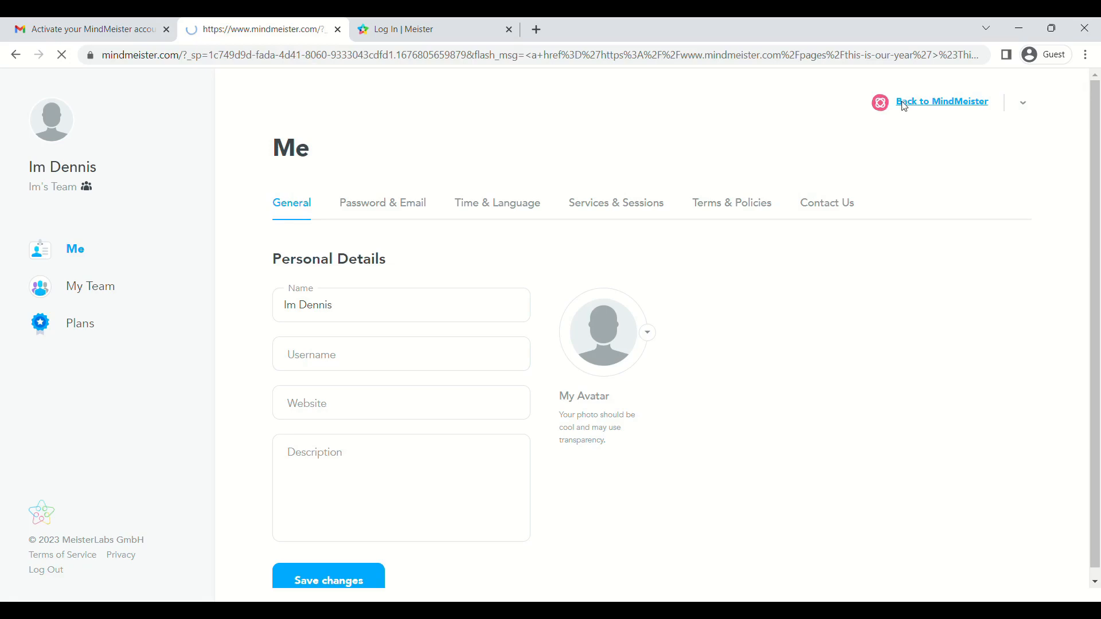
{"action": "left_click", "coordinate": [942, 101]}
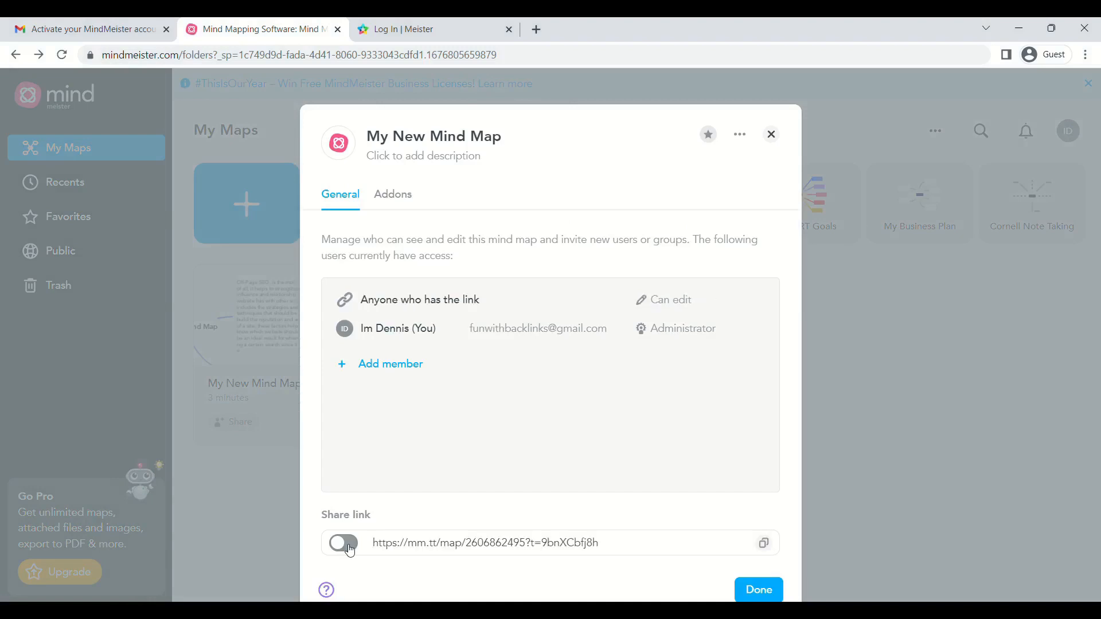
{"action": "left_click", "coordinate": [343, 543]}
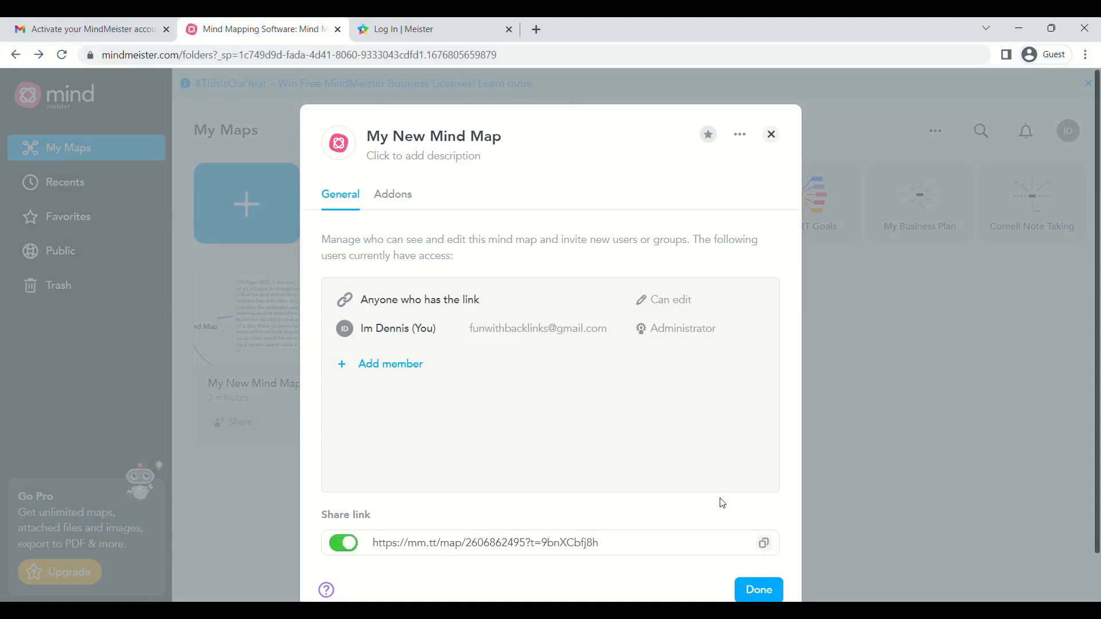
{"action": "left_click", "coordinate": [669, 300]}
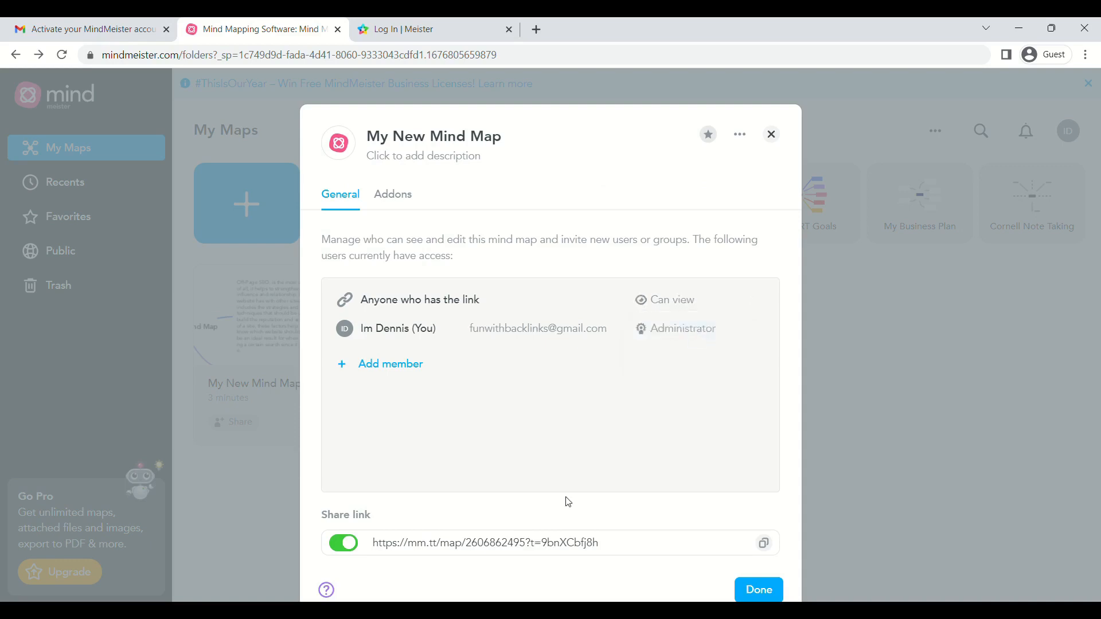
{"action": "left_click", "coordinate": [763, 543]}
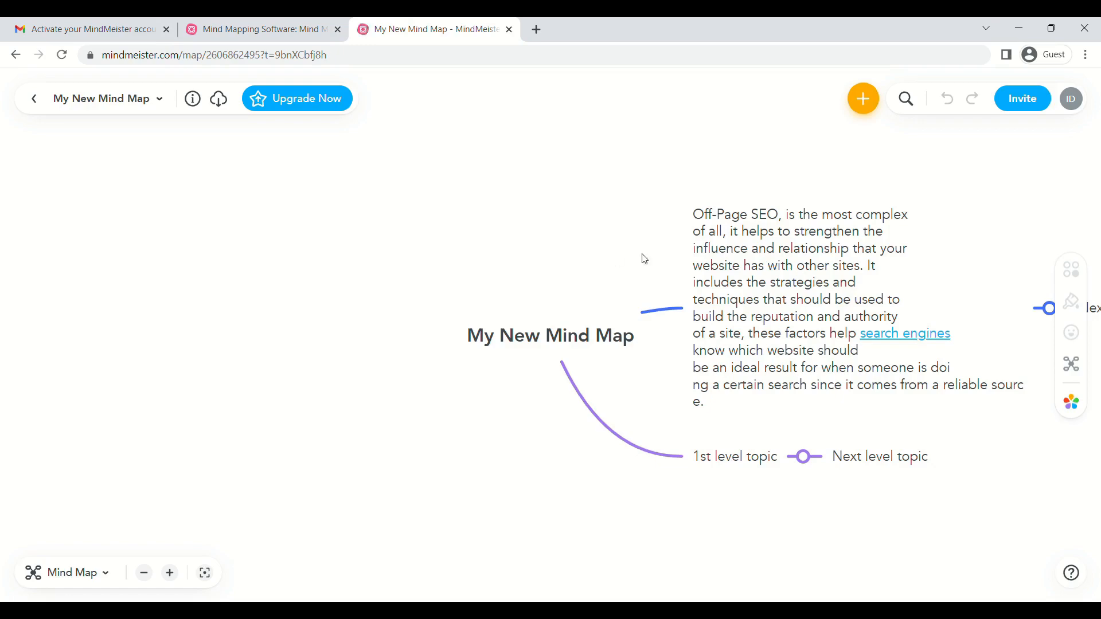
Register a Peatix account for Dennis and choose Start Event / Group.
{"action": "left_click", "coordinate": [208, 55]}
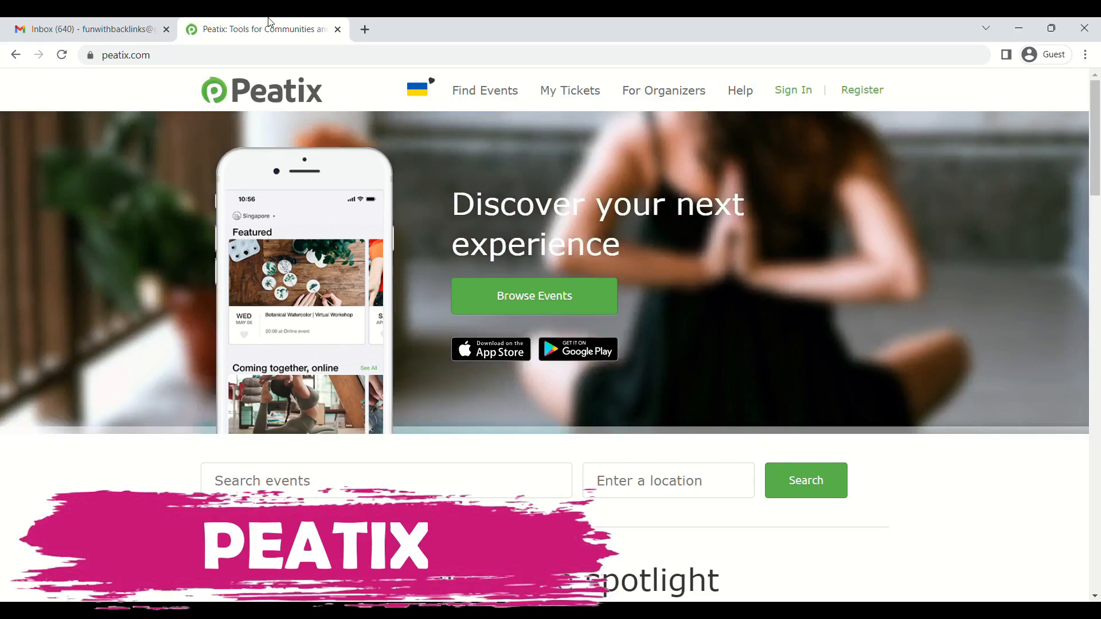
{"action": "left_click", "coordinate": [862, 90]}
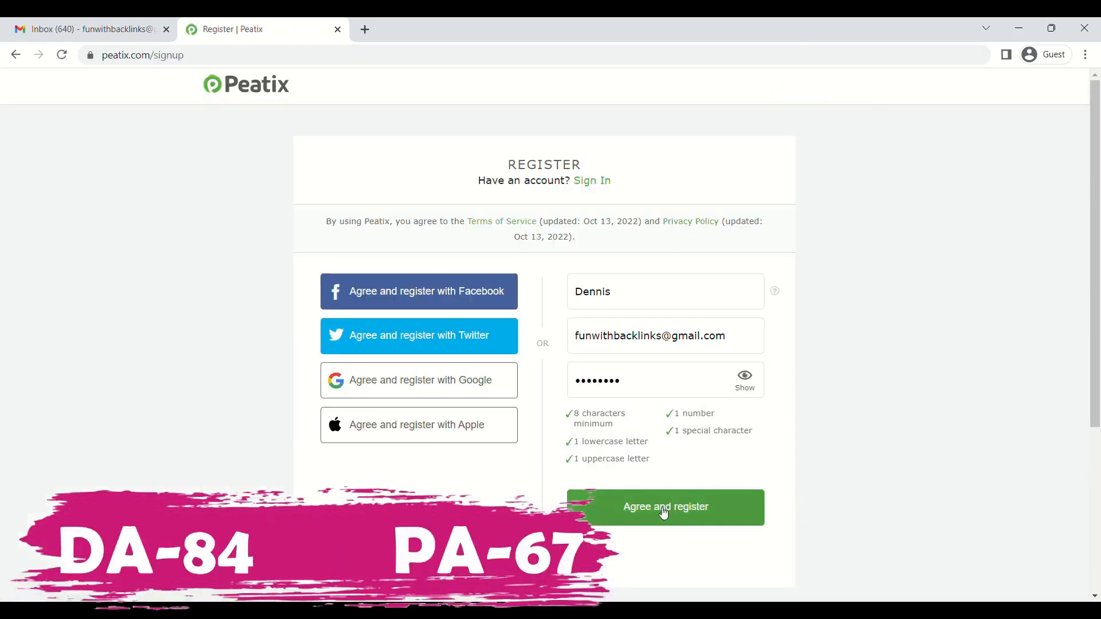
{"action": "left_click", "coordinate": [665, 507]}
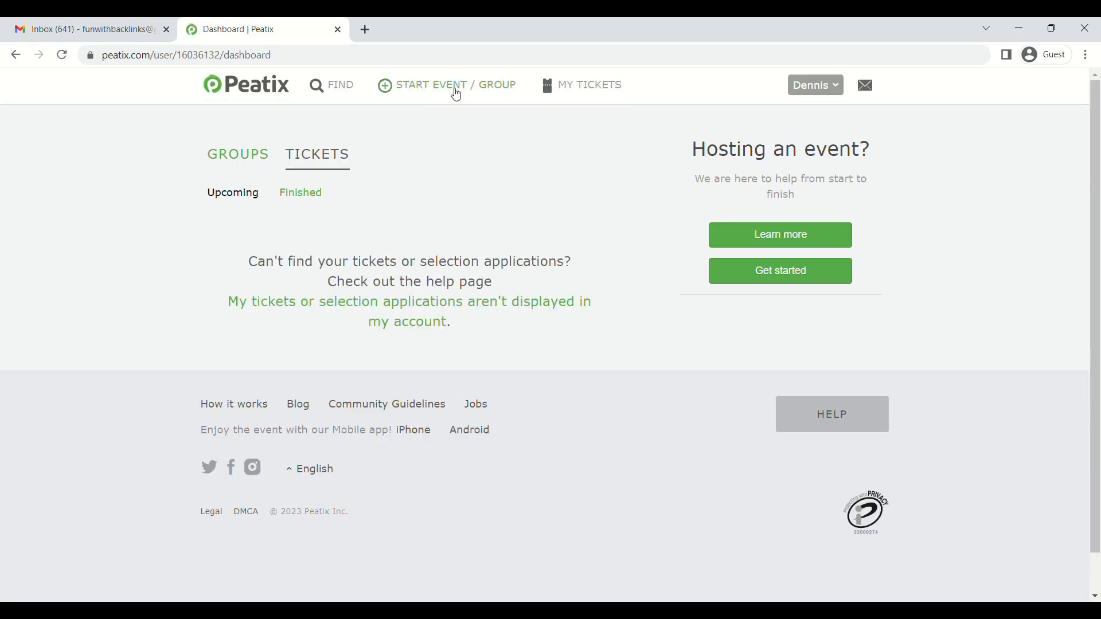
{"action": "left_click", "coordinate": [447, 85]}
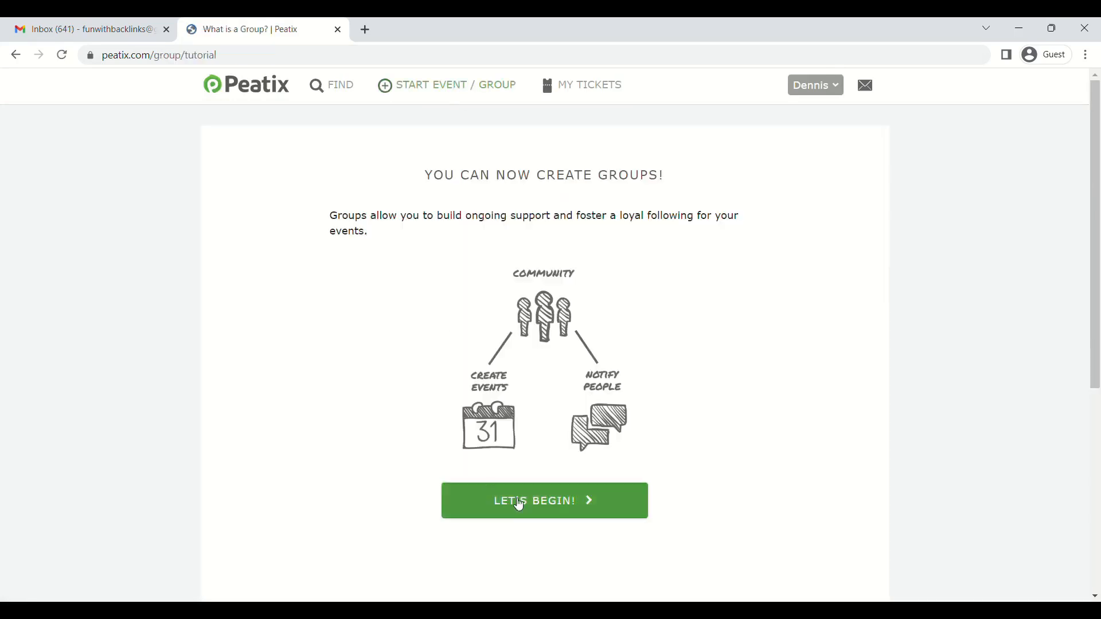
Create a Peatix group named 'Search Engine Optimization' with an SEO description containing anchor markup.
{"action": "left_click", "coordinate": [544, 501]}
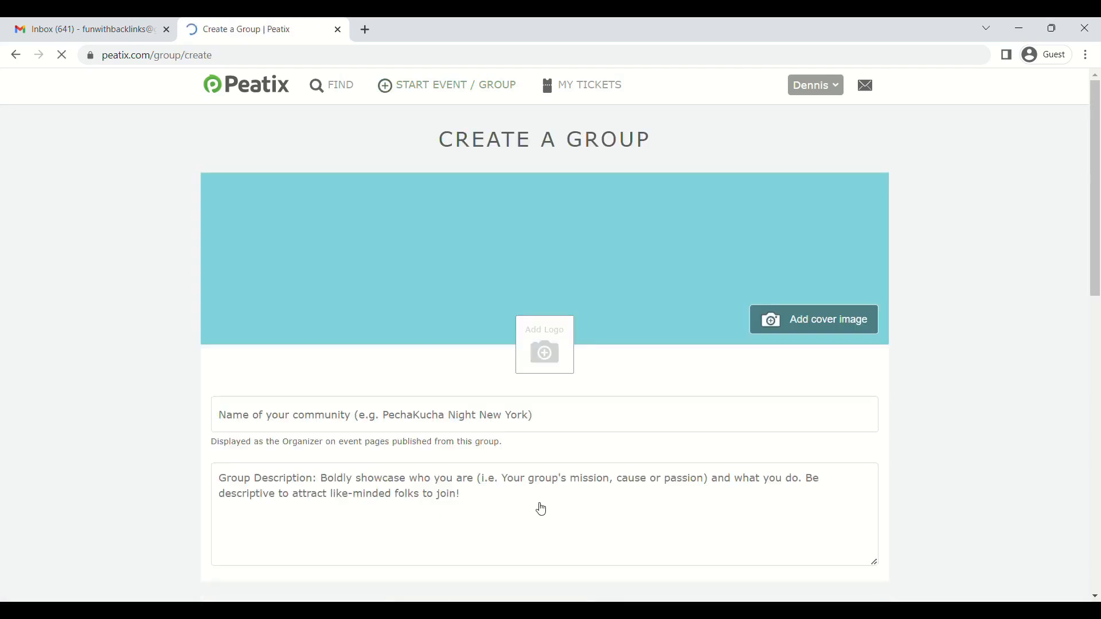
{"action": "type", "text": "Search Engine Optimization"}
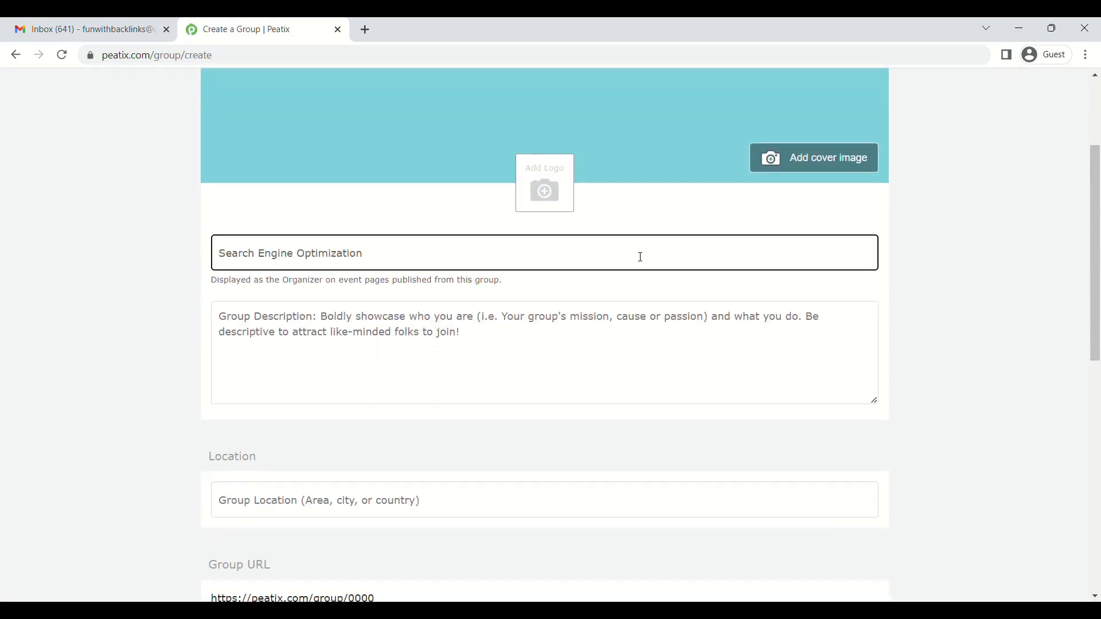
{"action": "type", "text": "SEO positioning consists of a series of strategies..."}
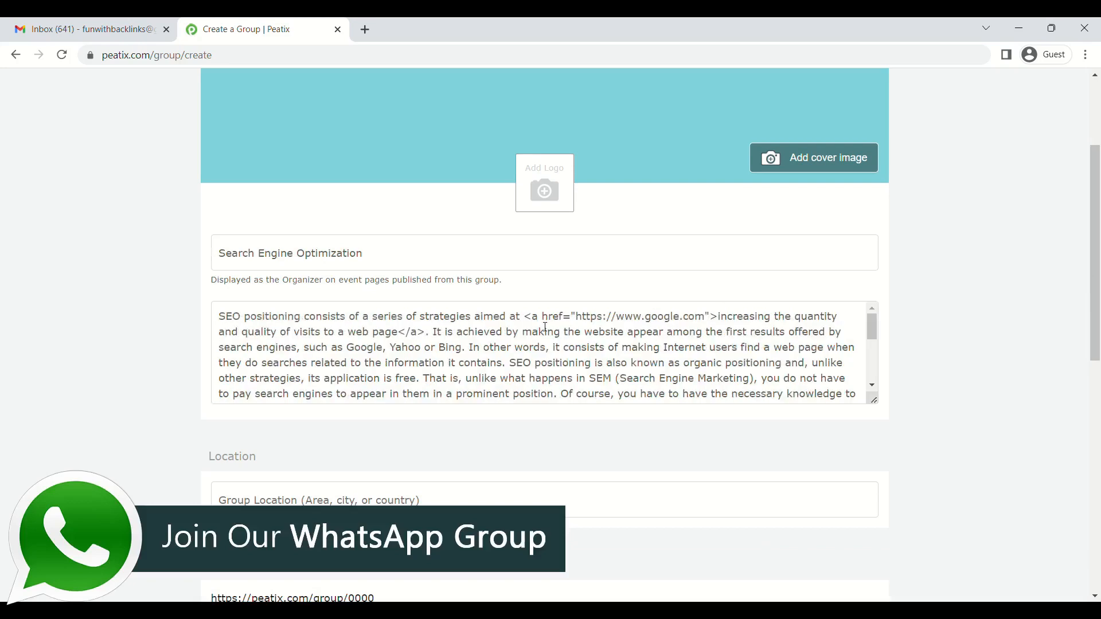
{"action": "left_click_drag", "start_coordinate": [525, 316], "coordinate": [426, 331]}
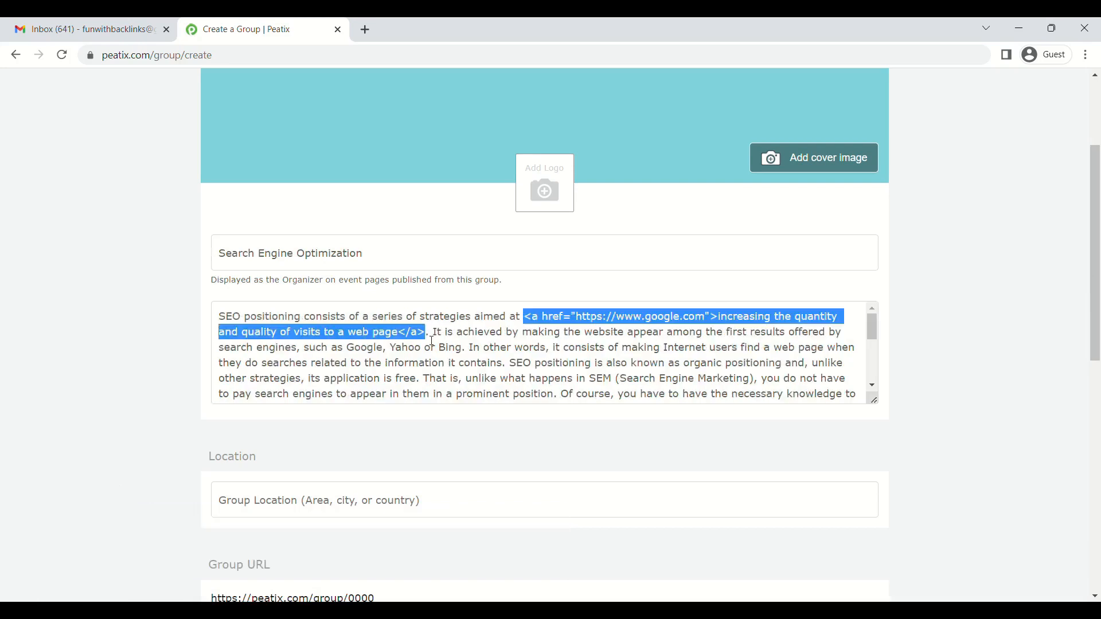
{"action": "scroll", "scroll_direction": "down", "scroll_amount": 3}
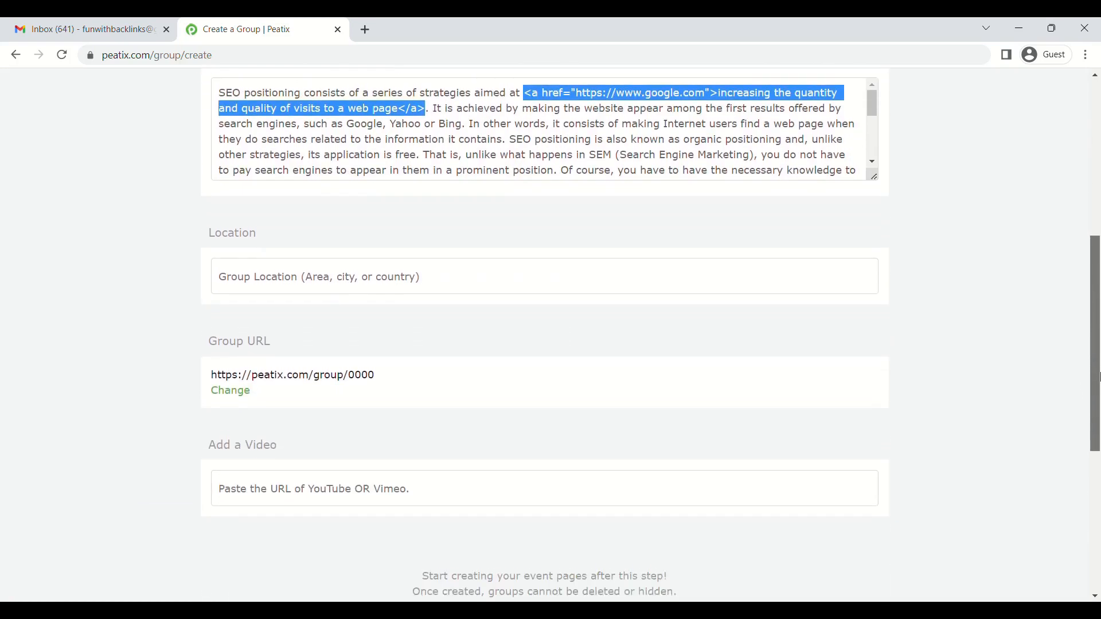
{"action": "scroll", "scroll_direction": "down", "scroll_amount": 3}
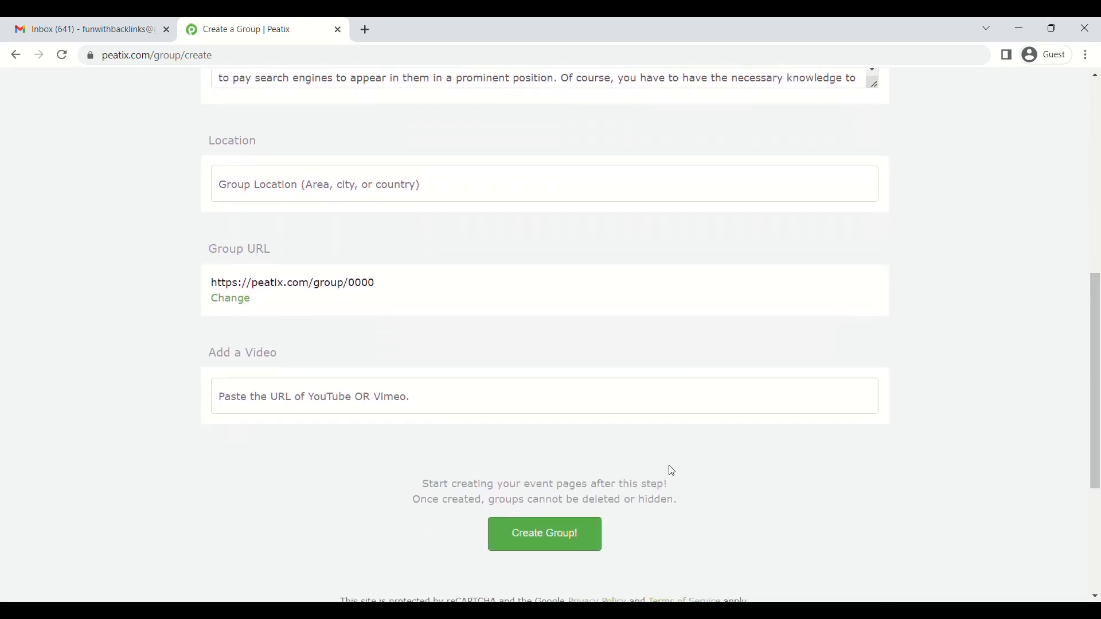
{"action": "left_click", "coordinate": [544, 534]}
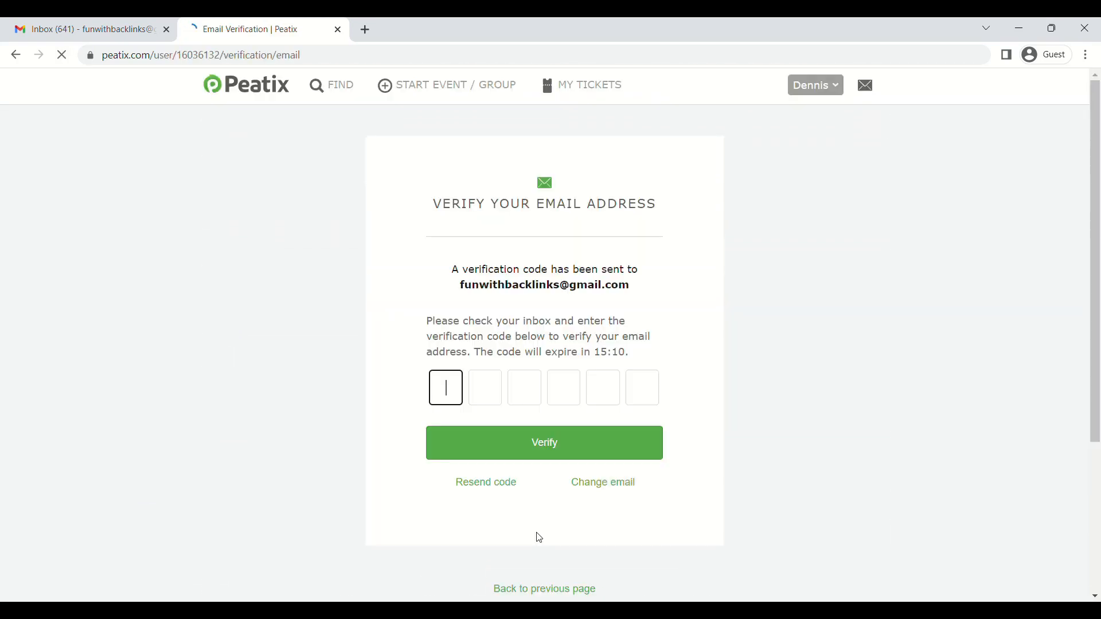
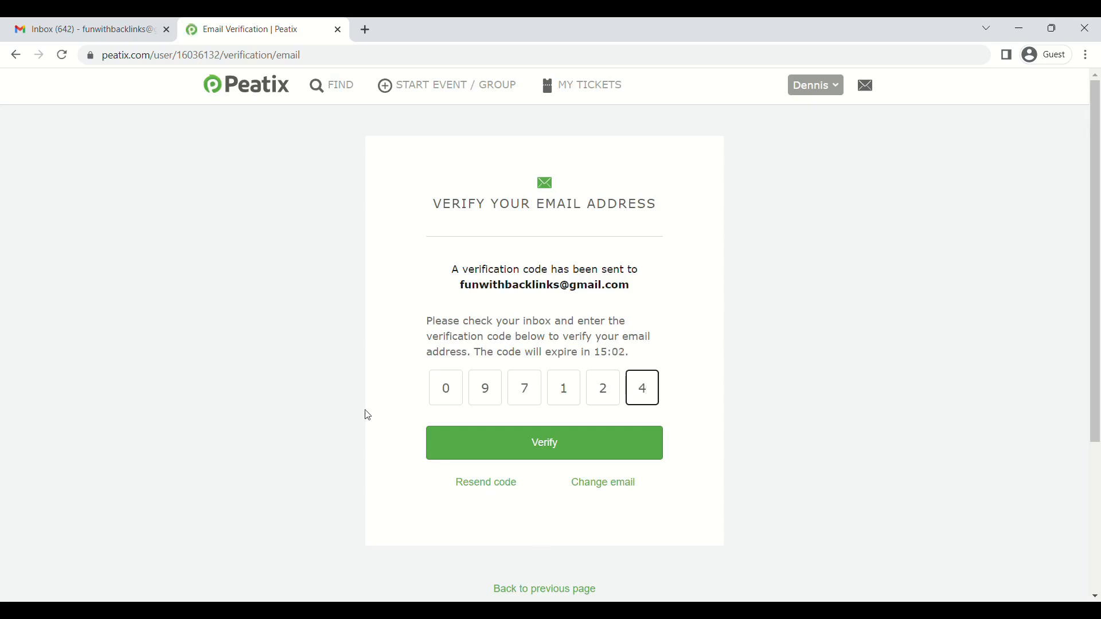
{"action": "left_click", "coordinate": [544, 443]}
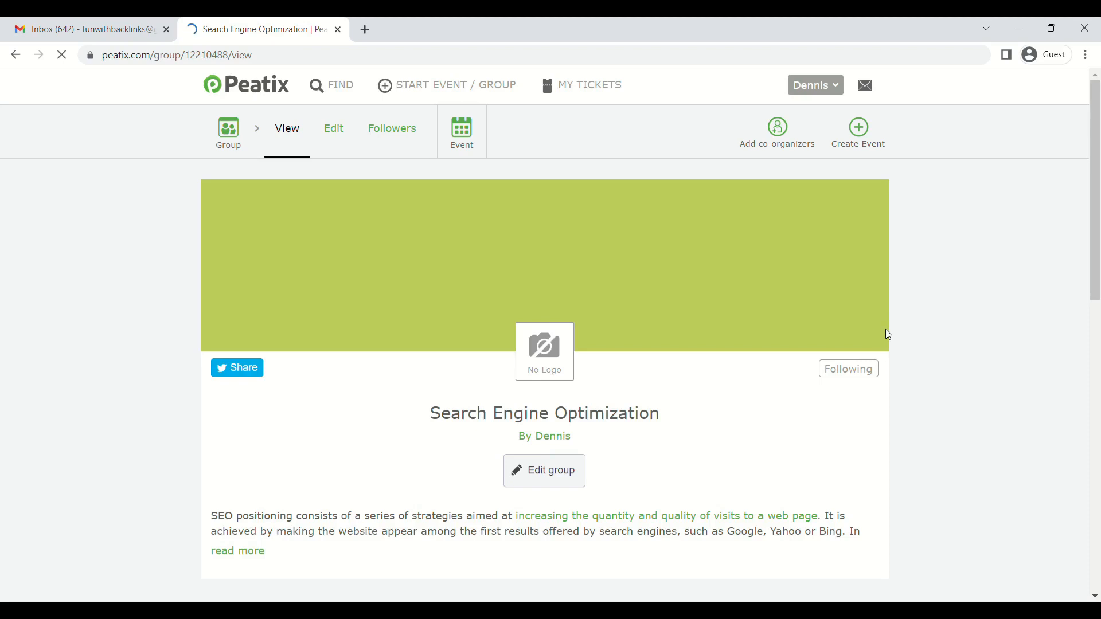
{"action": "scroll", "scroll_direction": "down", "scroll_amount": 3}
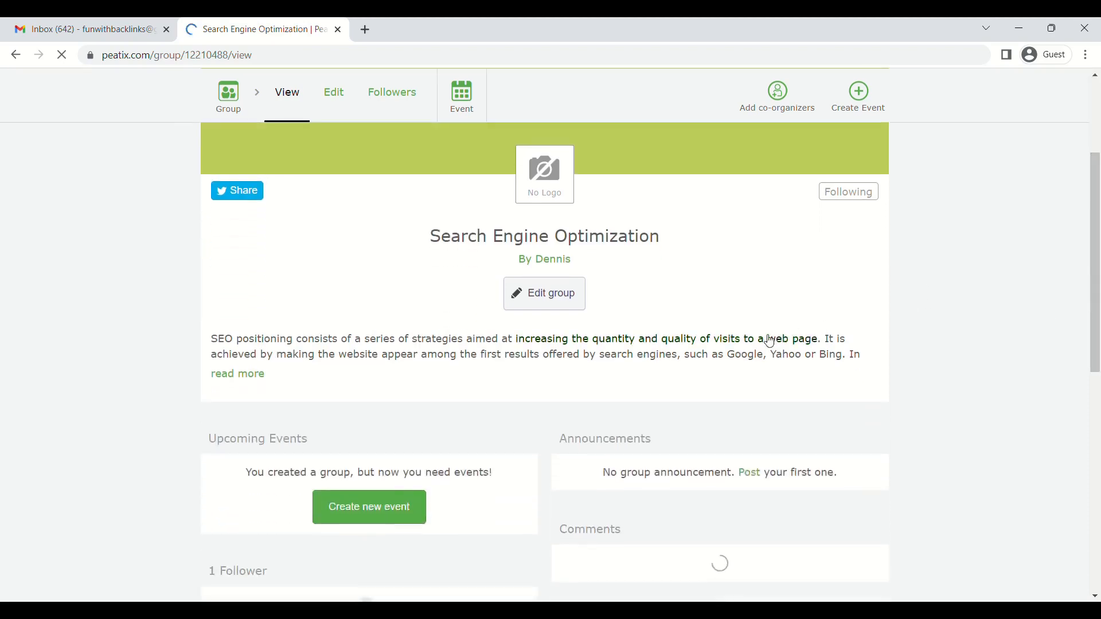
{"action": "left_click", "coordinate": [238, 373]}
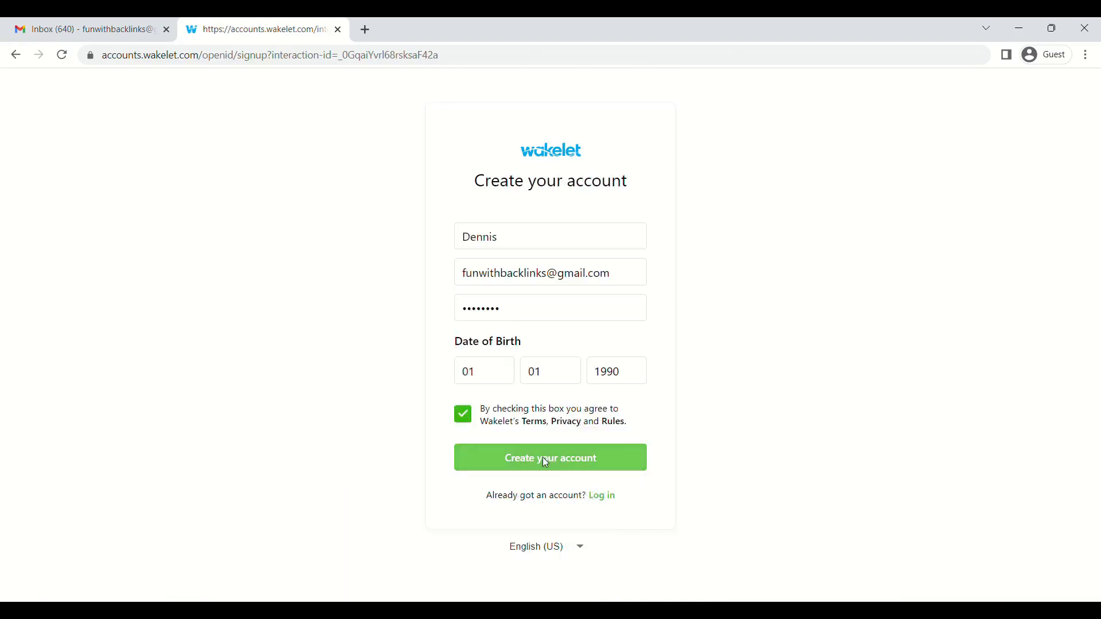
Submit the Wakelet sign-up and complete onboarding as an Educator in India with the Special Education role.
{"action": "left_click", "coordinate": [550, 457]}
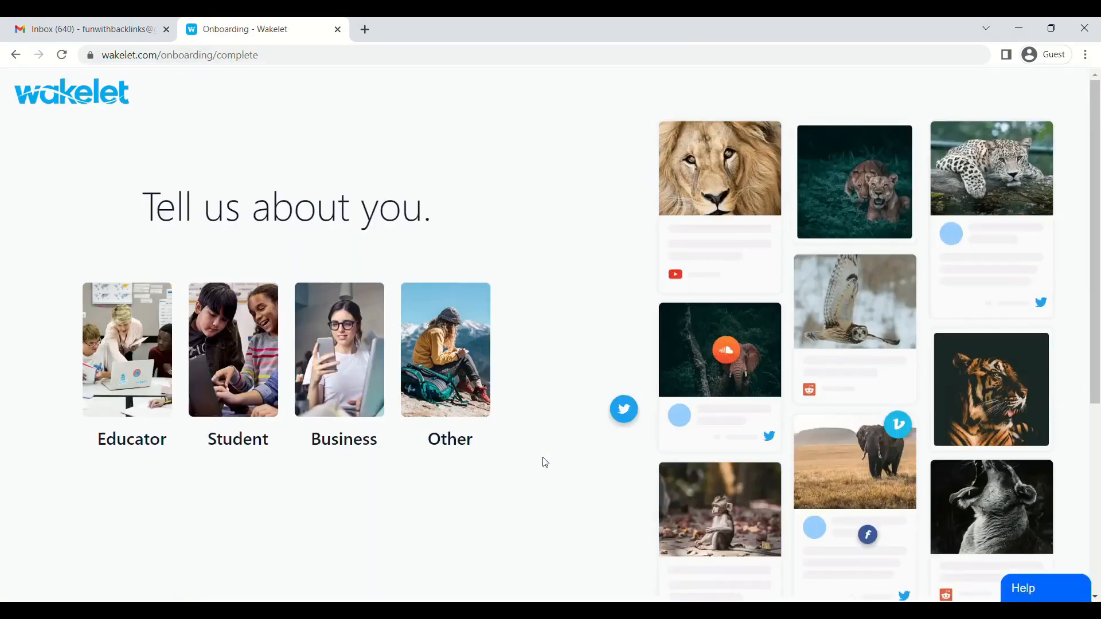
{"action": "mouse_move", "coordinate": [124, 418]}
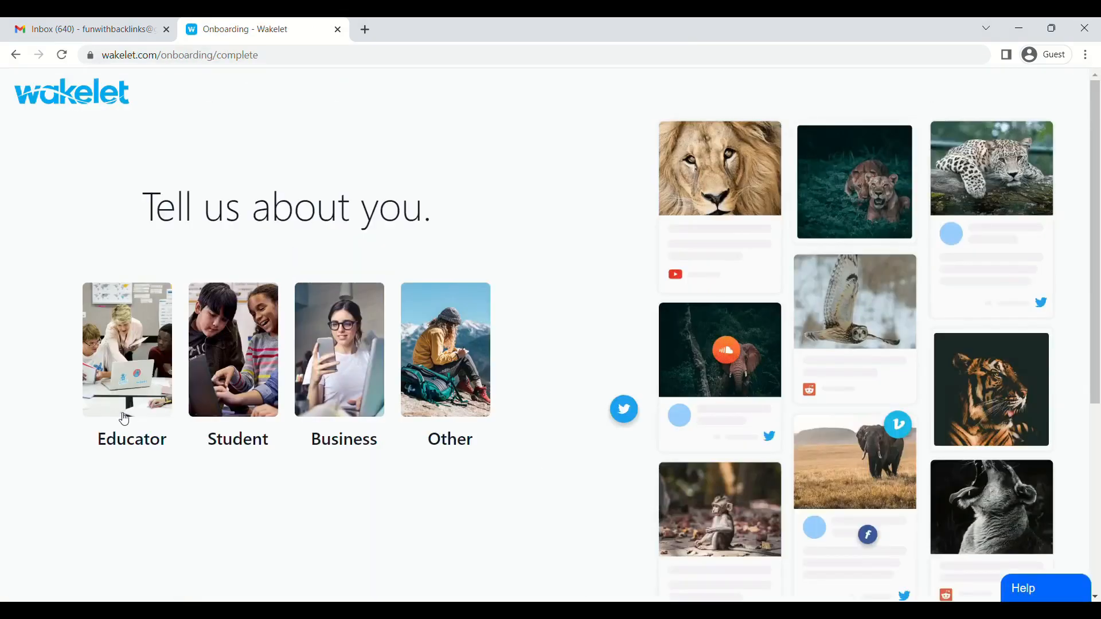
{"action": "left_click", "coordinate": [127, 349]}
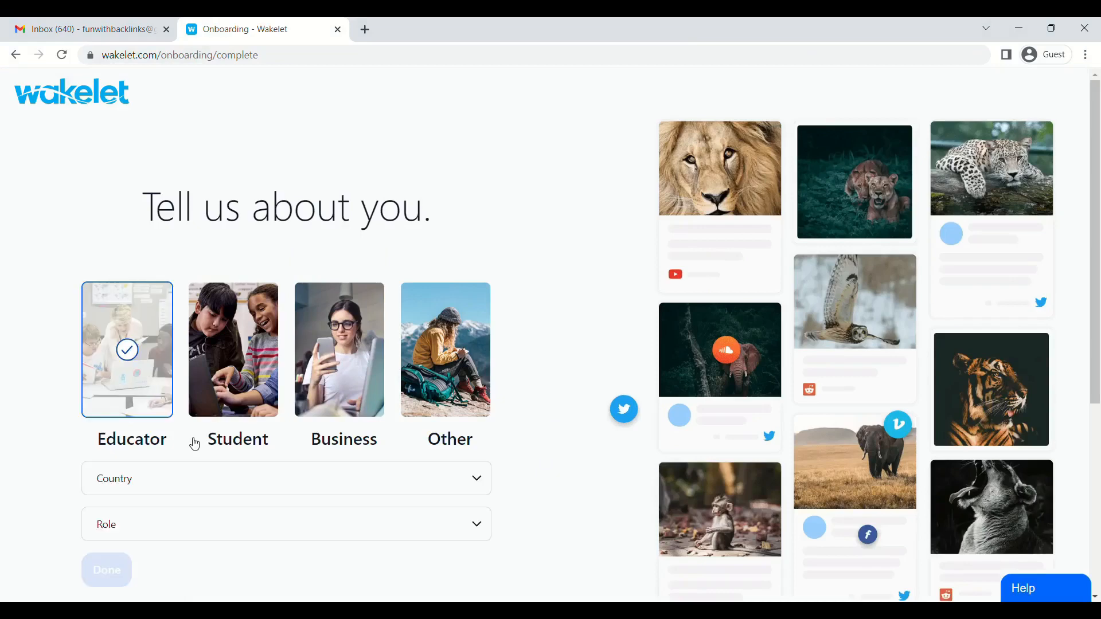
{"action": "left_click", "coordinate": [285, 478]}
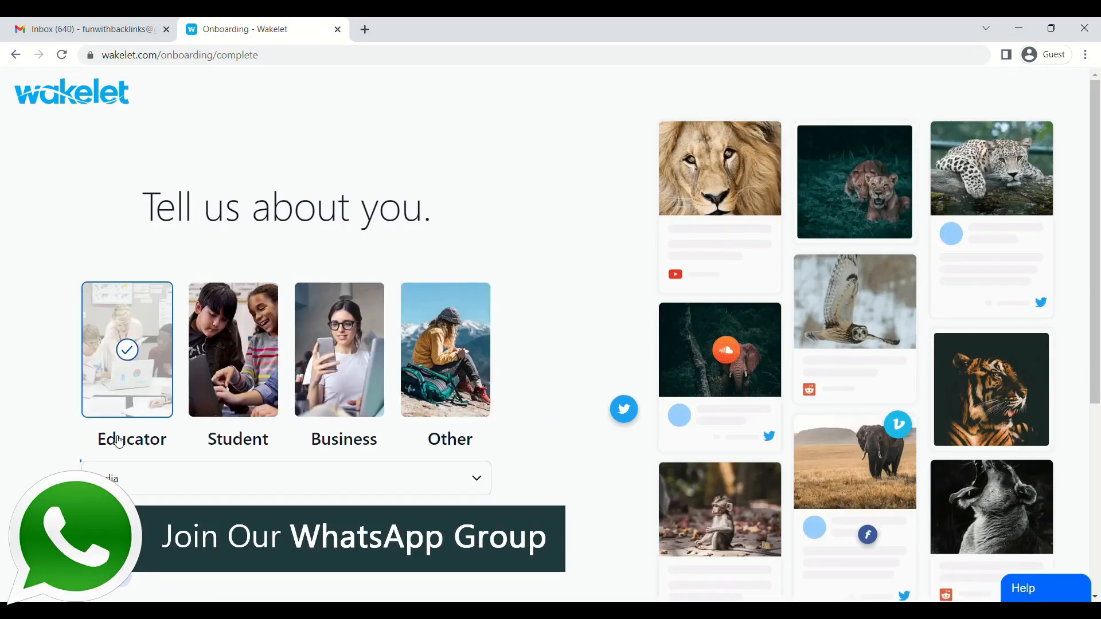
{"action": "left_click", "coordinate": [286, 478]}
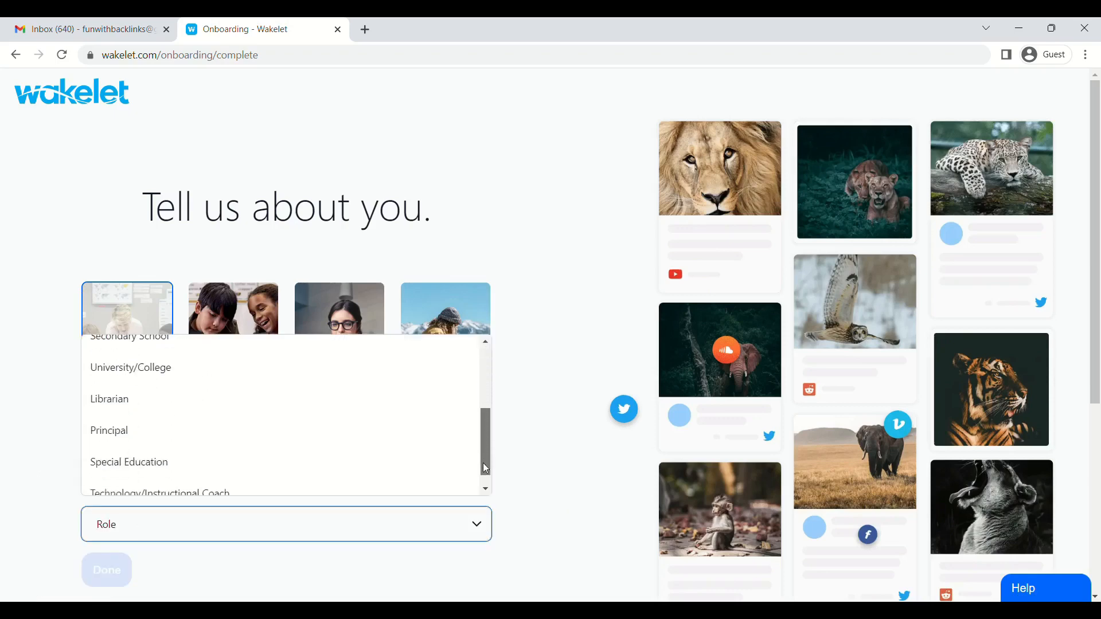
{"action": "scroll", "scroll_direction": "down", "scroll_amount": 3}
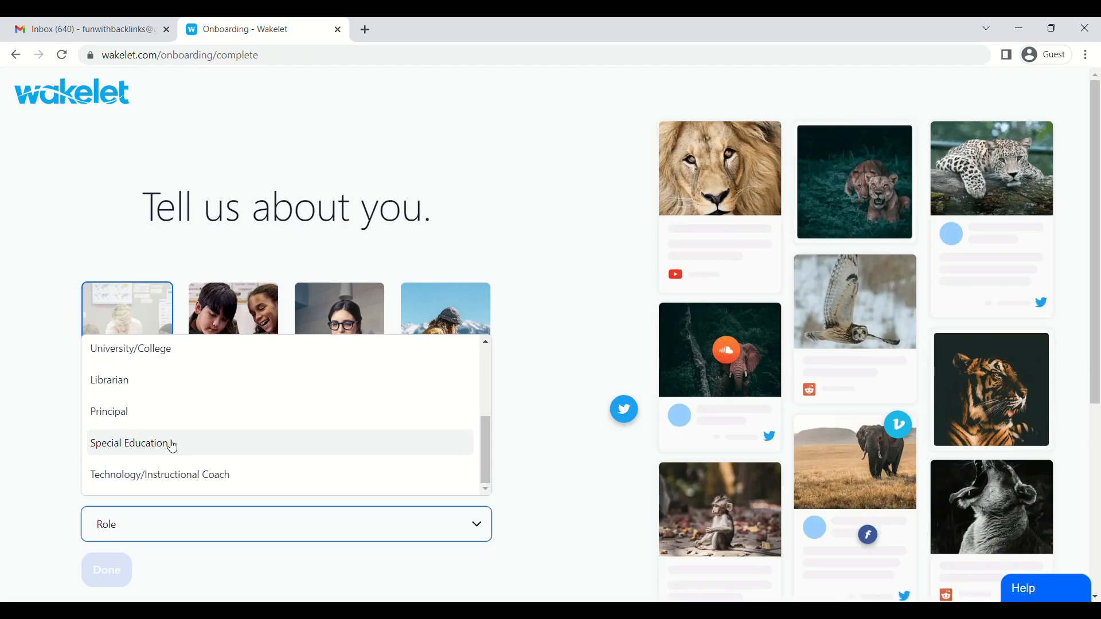
{"action": "left_click", "coordinate": [134, 443]}
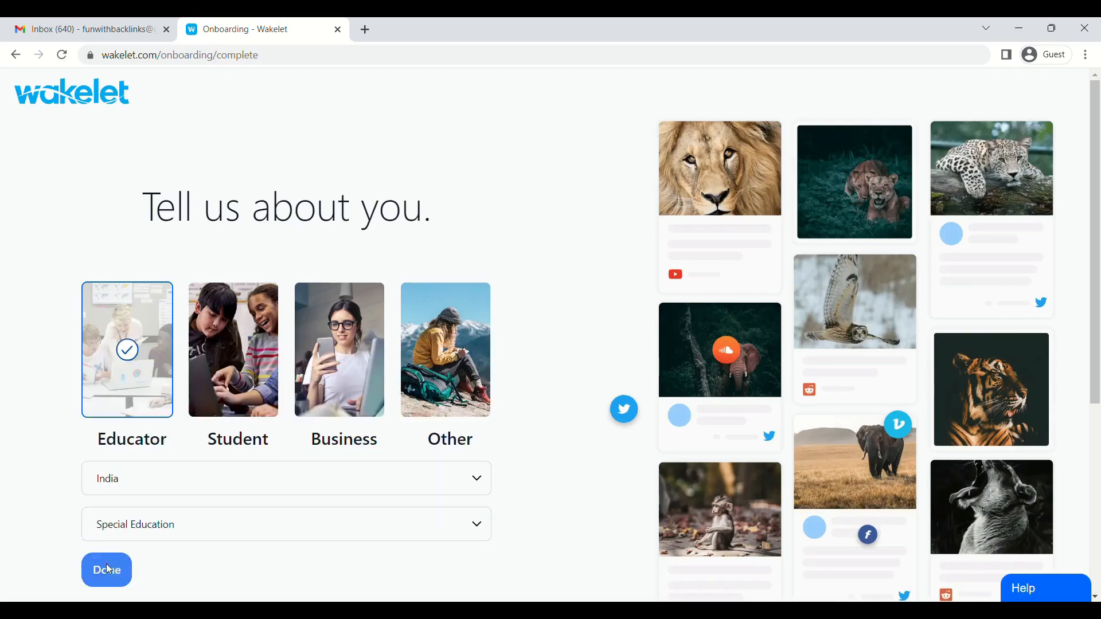
{"action": "left_click", "coordinate": [107, 570]}
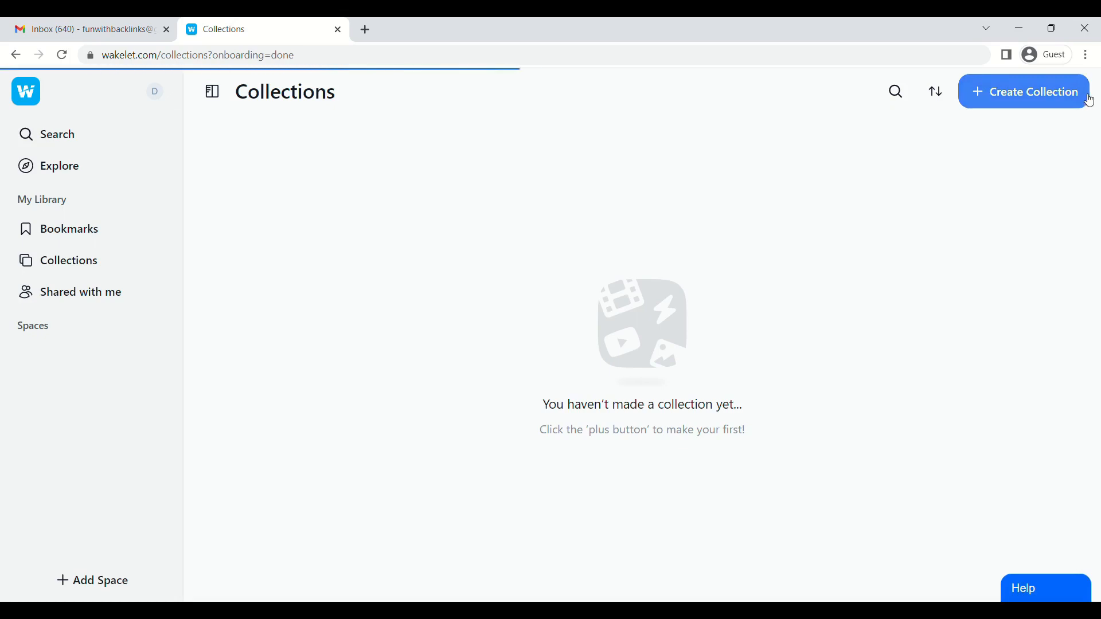
Create a Wakelet collection with an SEO text item, linking the phrase 'search engines such as Google'.
{"action": "left_click", "coordinate": [1032, 92]}
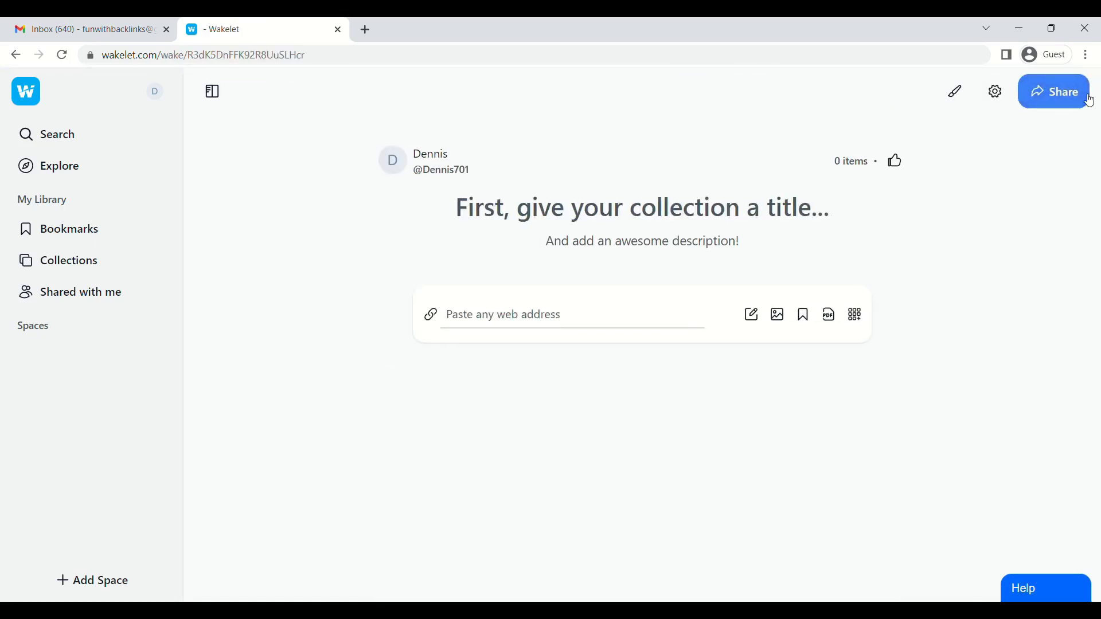
{"action": "mouse_move", "coordinate": [750, 314]}
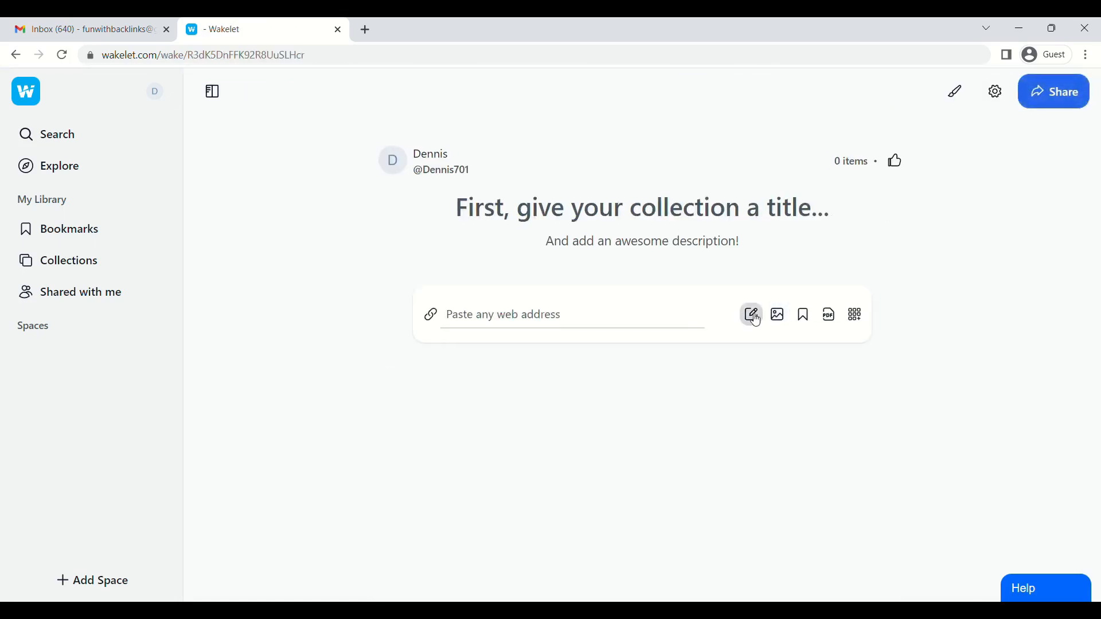
{"action": "left_click", "coordinate": [751, 314]}
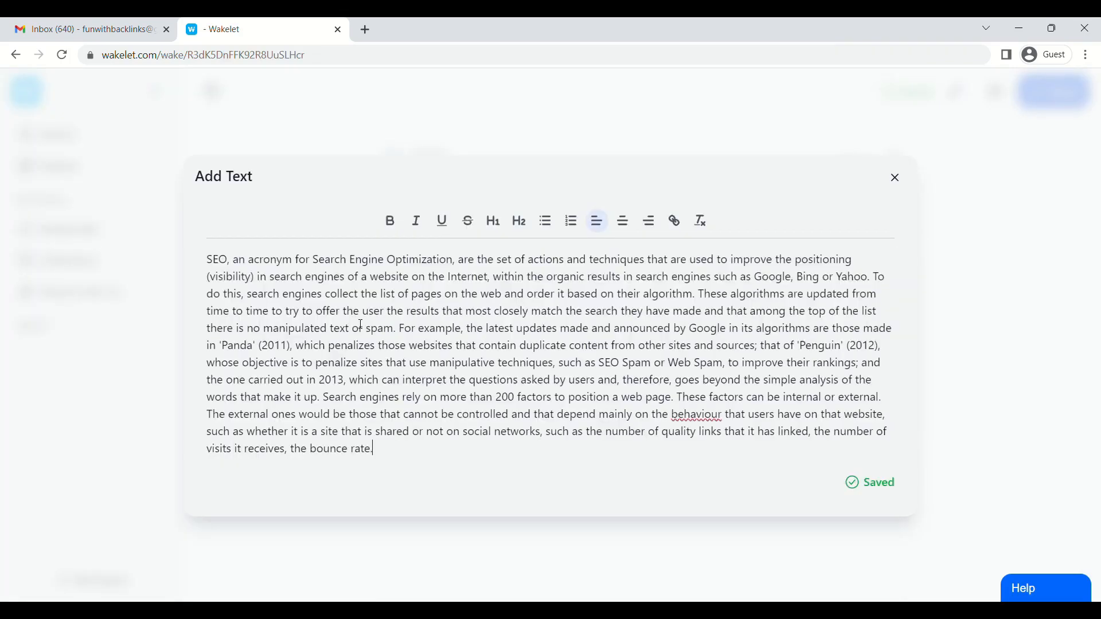
{"action": "left_click_drag", "start_coordinate": [635, 276], "coordinate": [719, 276]}
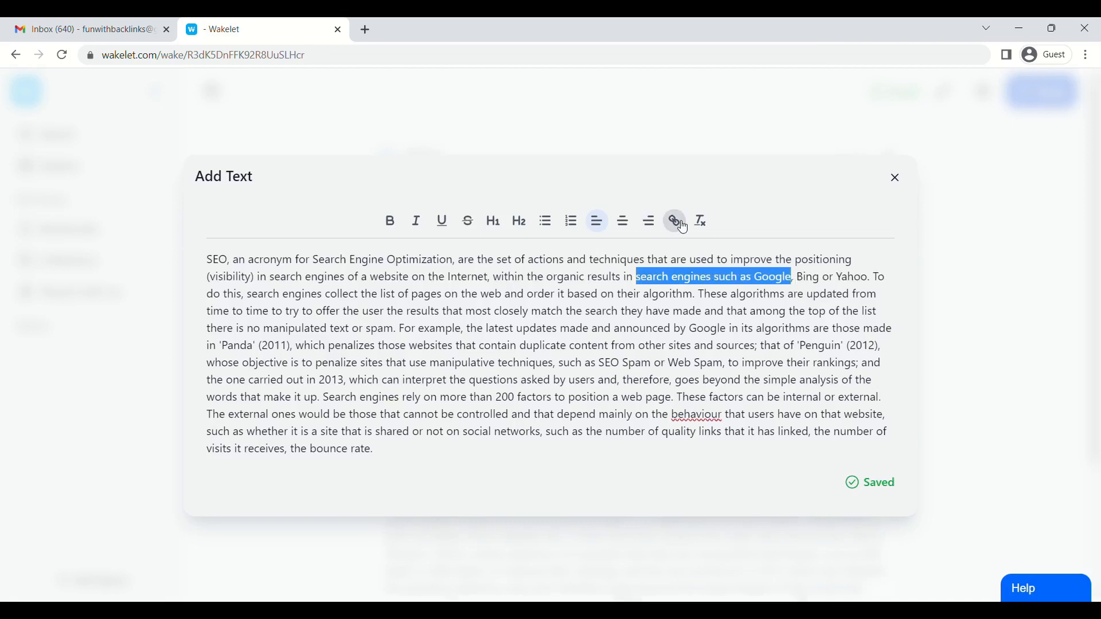
{"action": "left_click", "coordinate": [673, 221]}
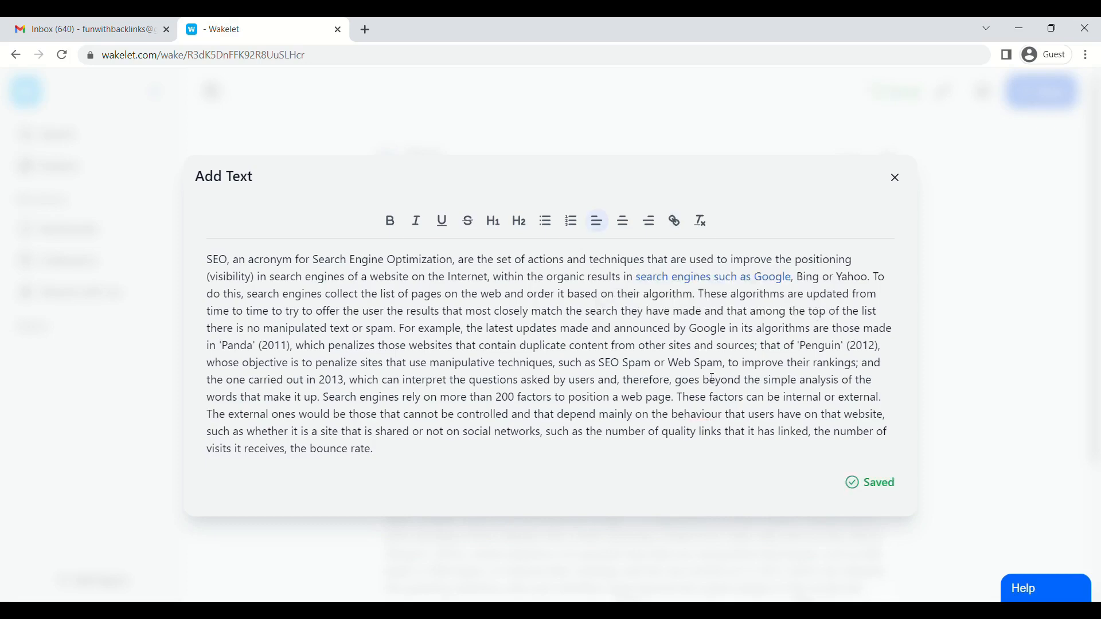
{"action": "left_click", "coordinate": [894, 177]}
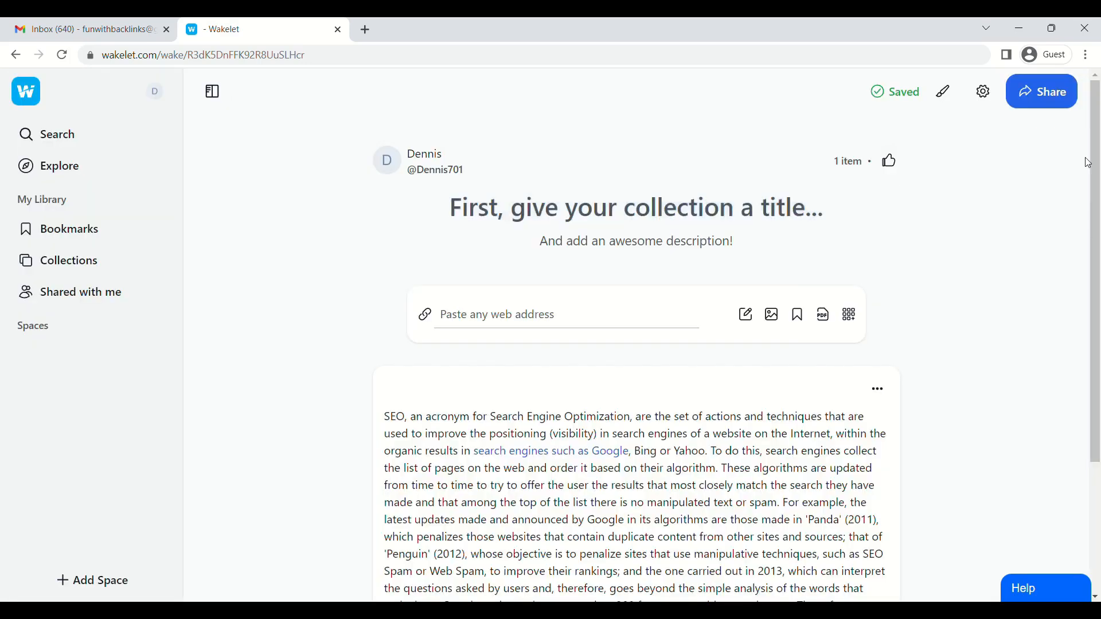
{"action": "mouse_move", "coordinate": [1049, 79]}
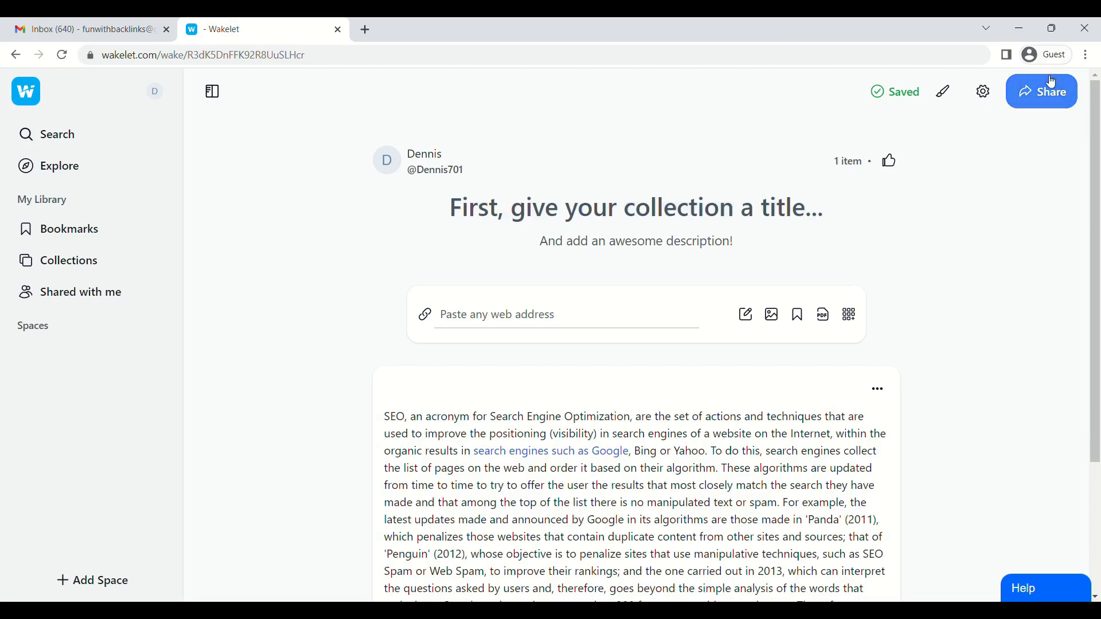
Enable link sharing and profile publishing for the collection, then copy its share link.
{"action": "left_click", "coordinate": [1040, 91]}
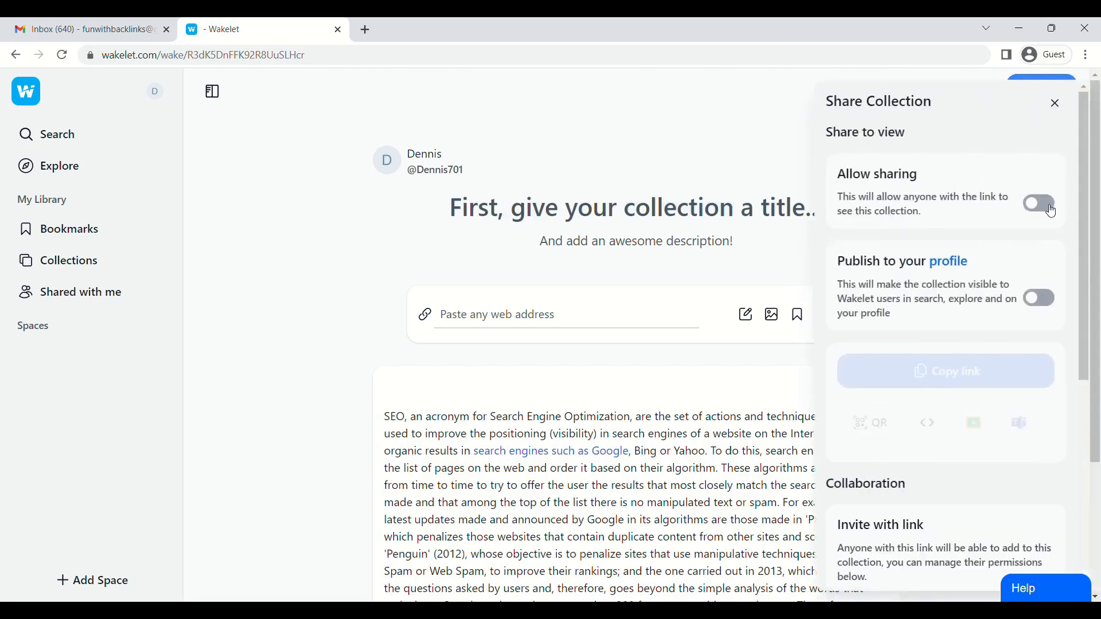
{"action": "left_click", "coordinate": [1039, 203]}
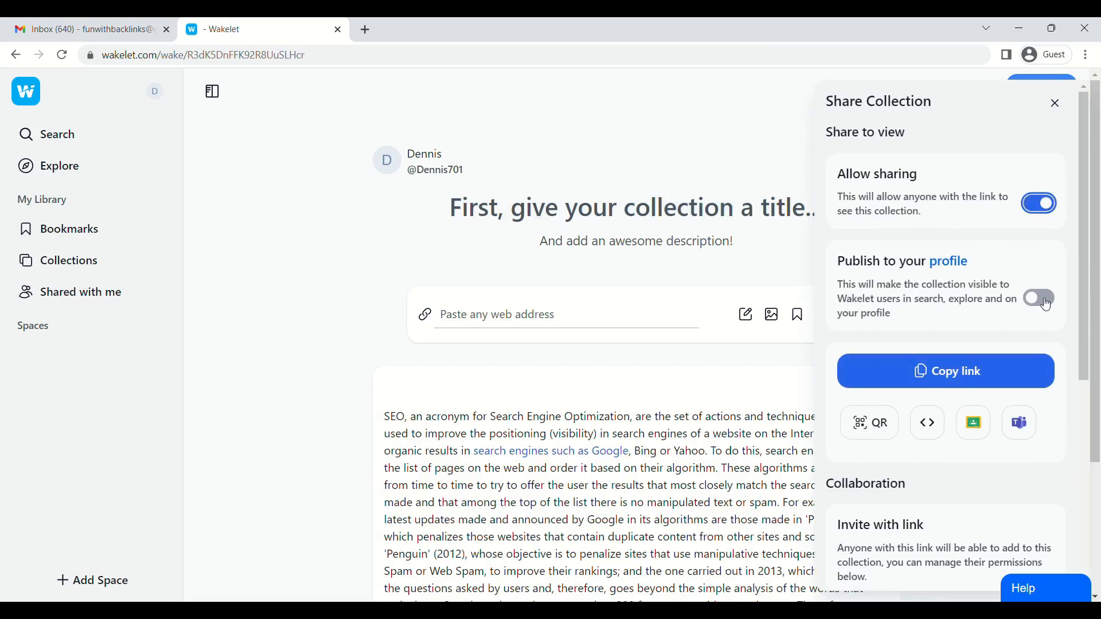
{"action": "left_click", "coordinate": [1038, 298]}
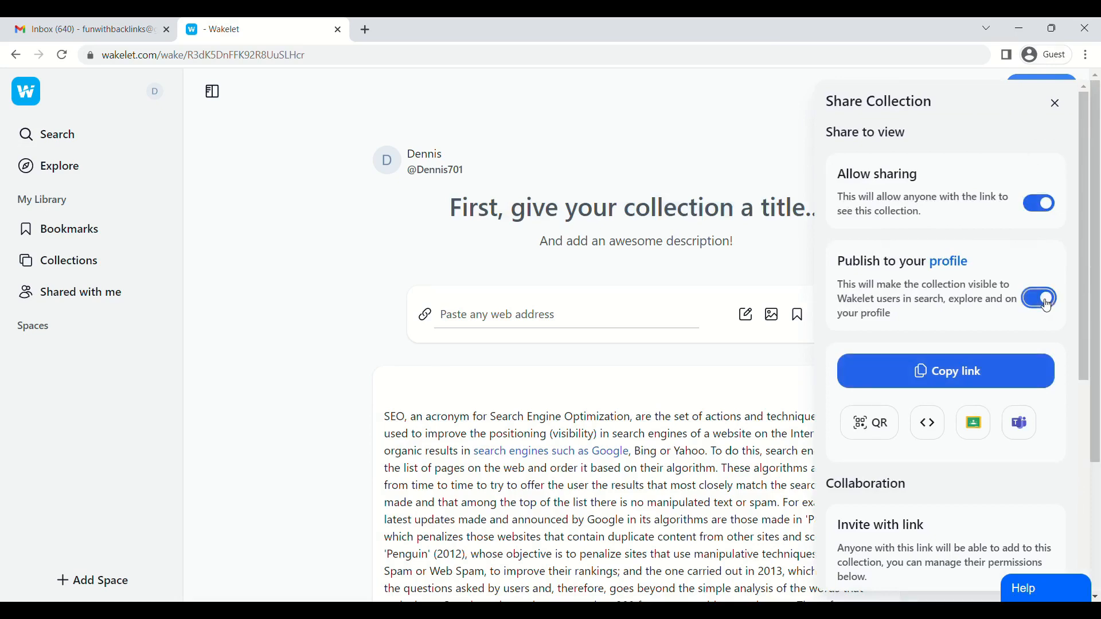
{"action": "left_click", "coordinate": [945, 371]}
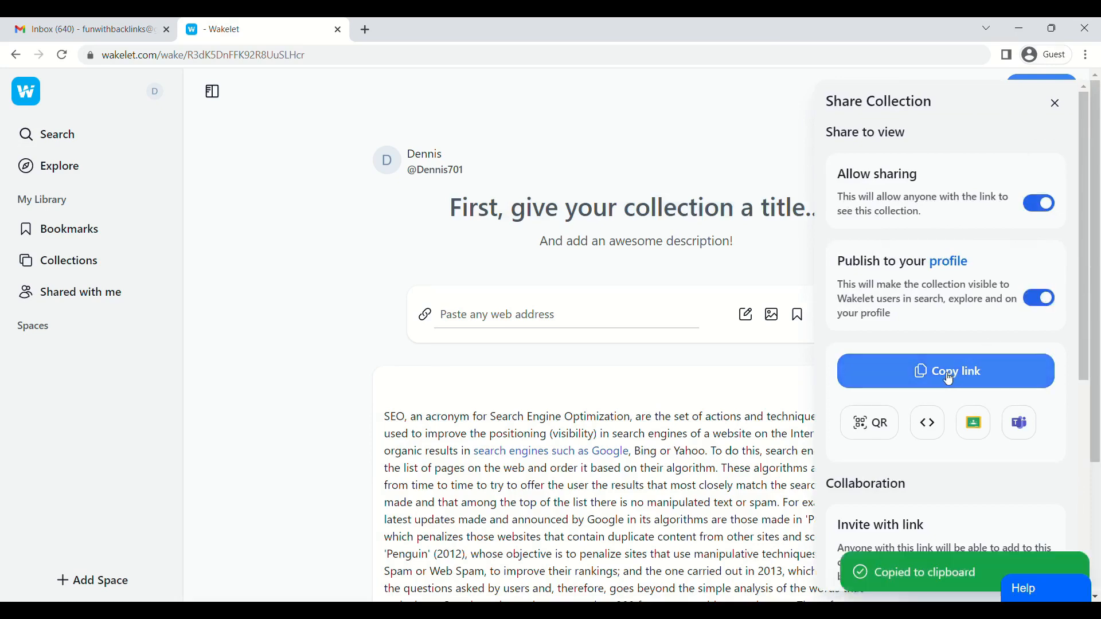